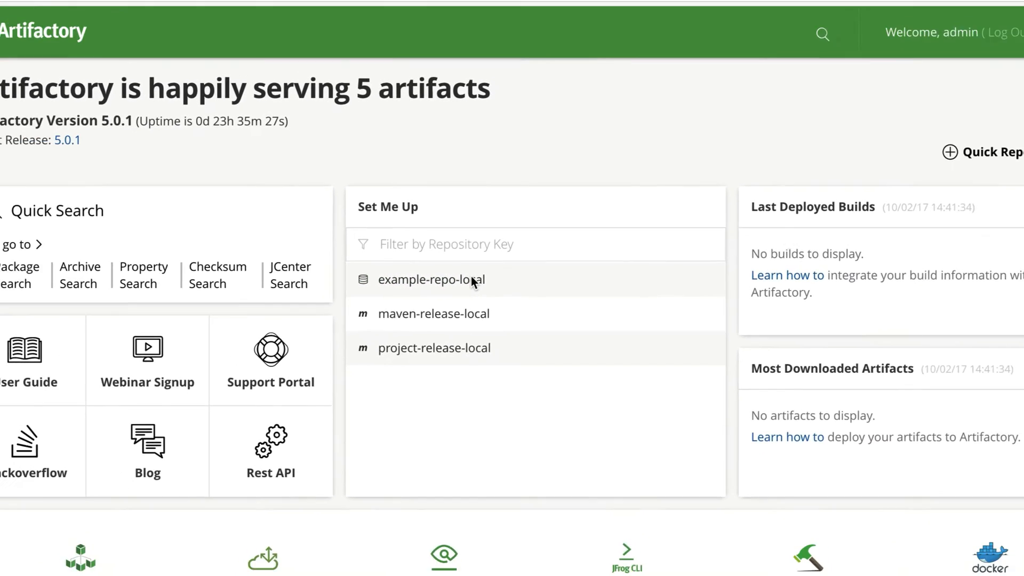
# Open project-release-local's edit page from Admin > Repositories > Local.
pyautogui.click(58, 256)
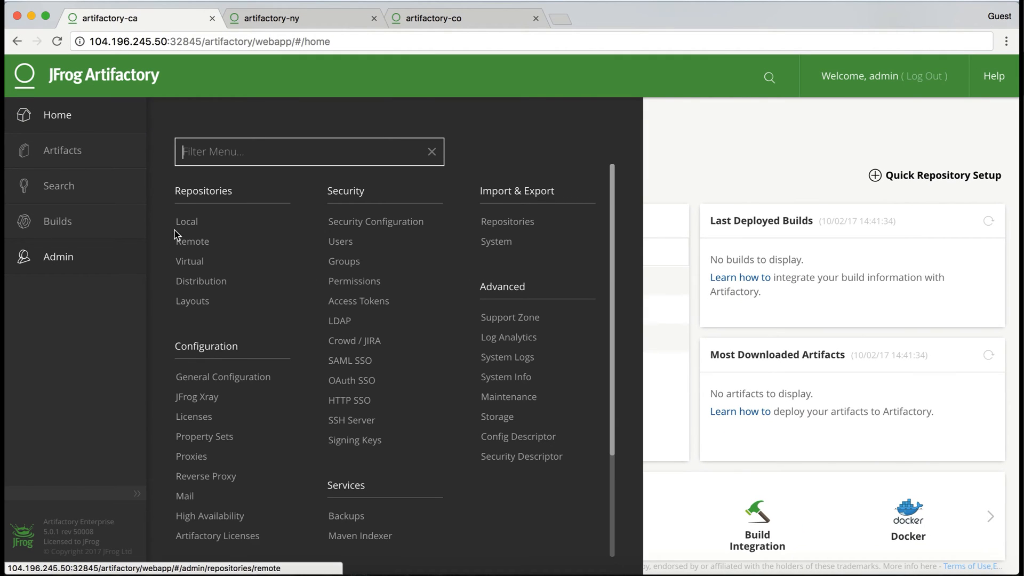
pyautogui.click(186, 220)
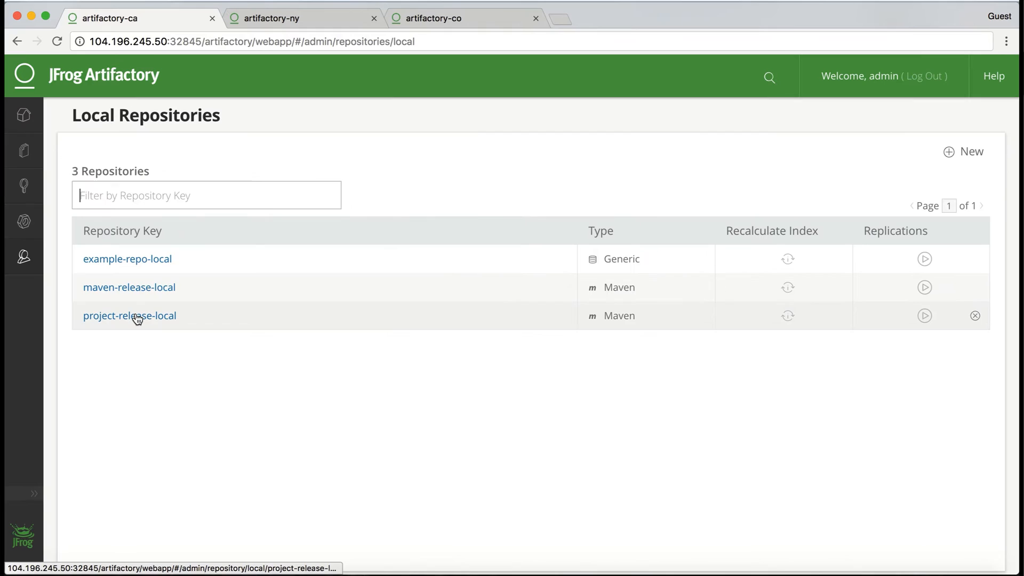
pyautogui.click(129, 315)
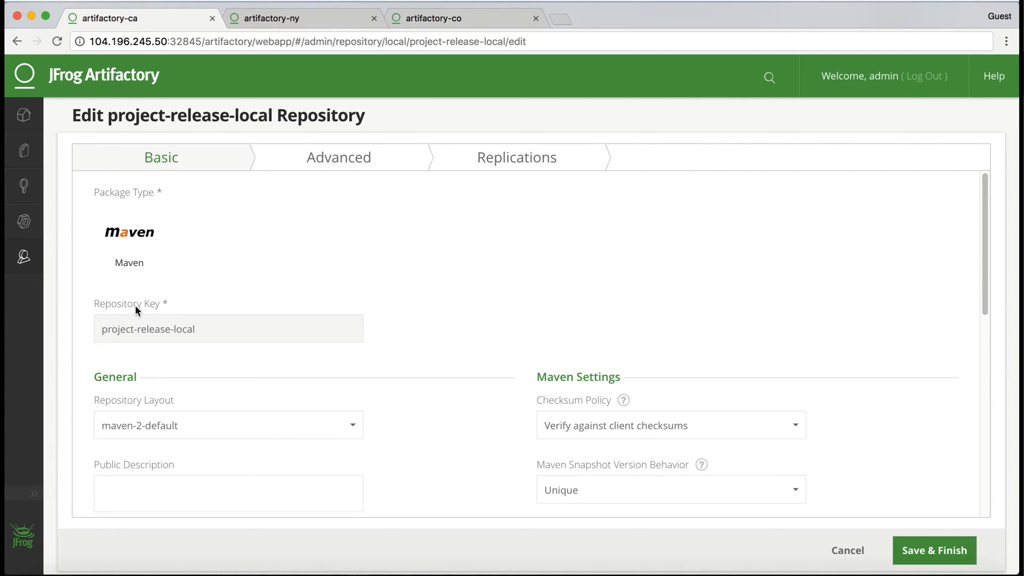
pyautogui.moveTo(513, 161)
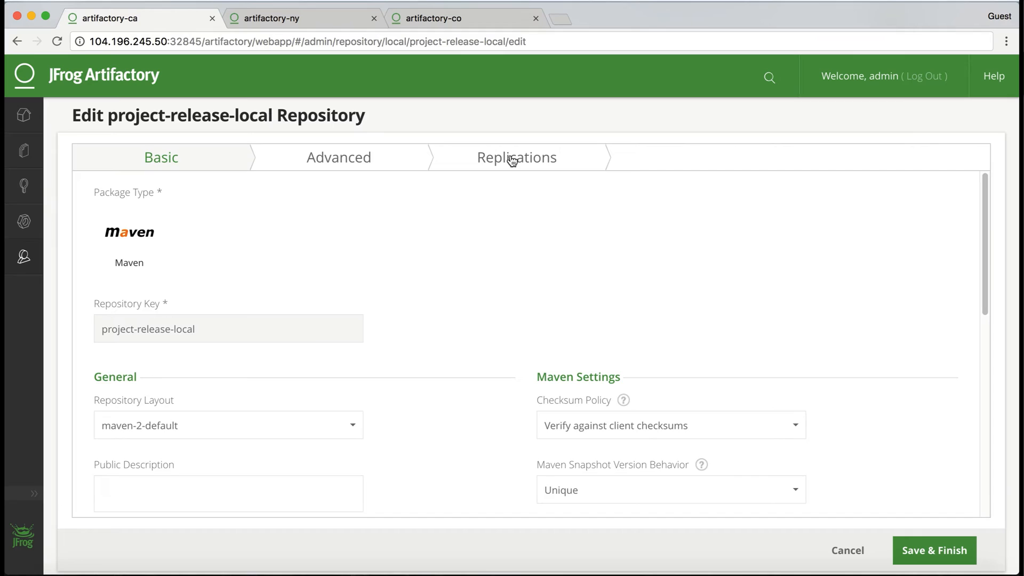
# Show the Replications tab of the project-release-local edit page.
pyautogui.click(516, 157)
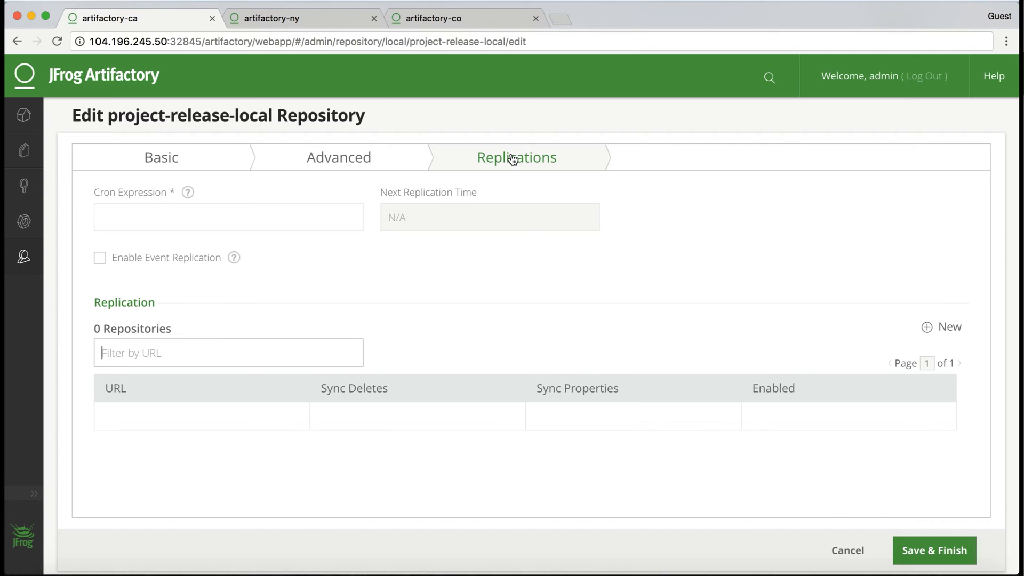
pyautogui.moveTo(189, 192)
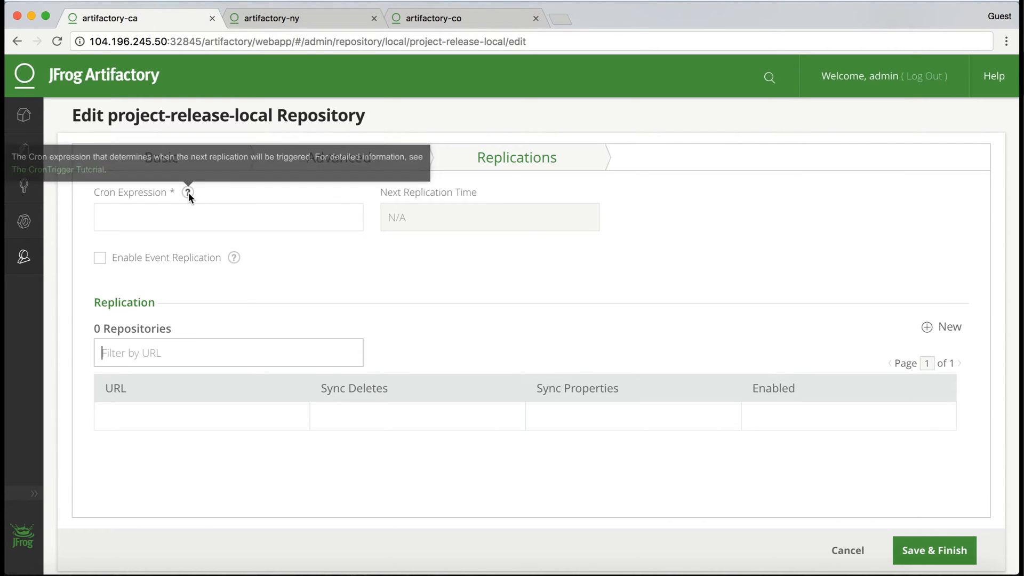
# Find the daily 10:15am cron example '0 15 10 ? * *' in the CronTrigger tutorial, then close it.
pyautogui.click(58, 169)
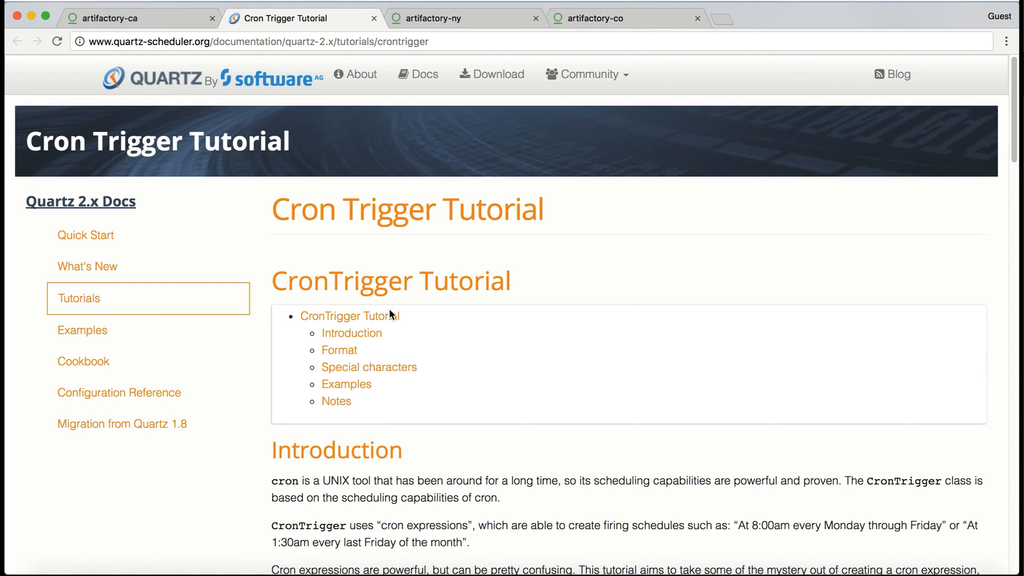
pyautogui.scroll(-3)
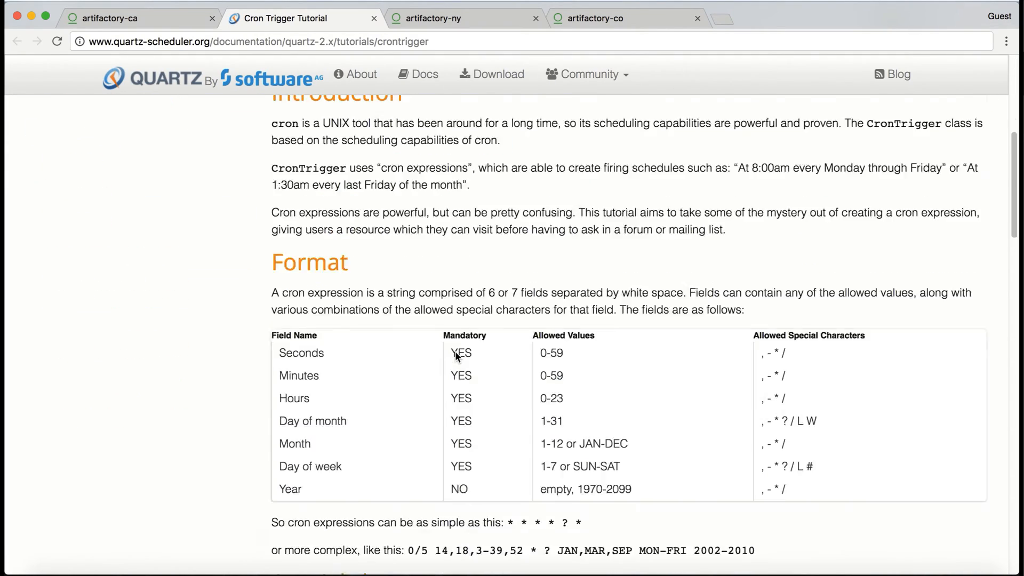
pyautogui.scroll(-3)
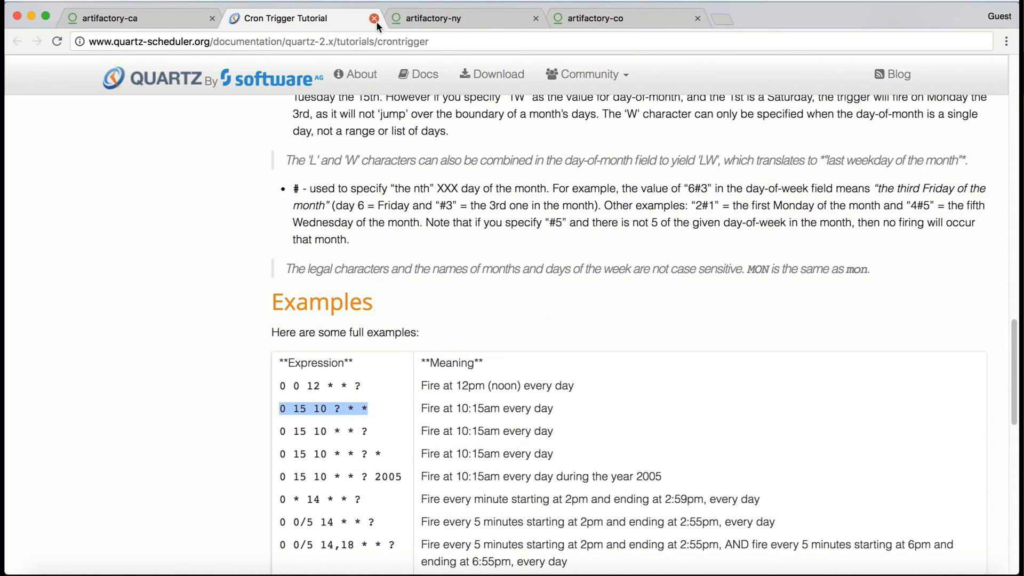
pyautogui.click(375, 18)
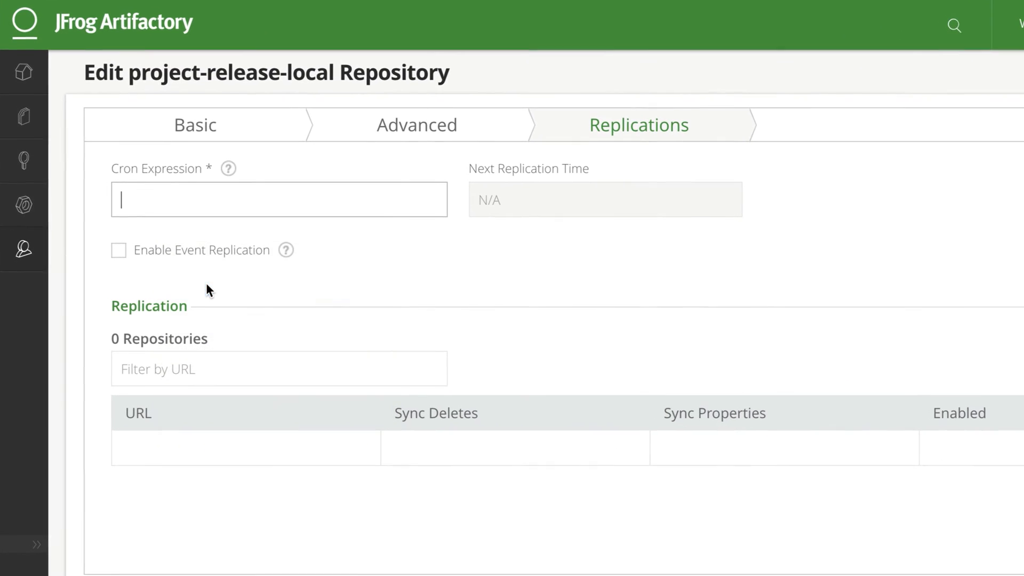
# Enter cron expression '0 15 10 ? * *' and enable event replication.
pyautogui.write('0 15 10 ? * *')
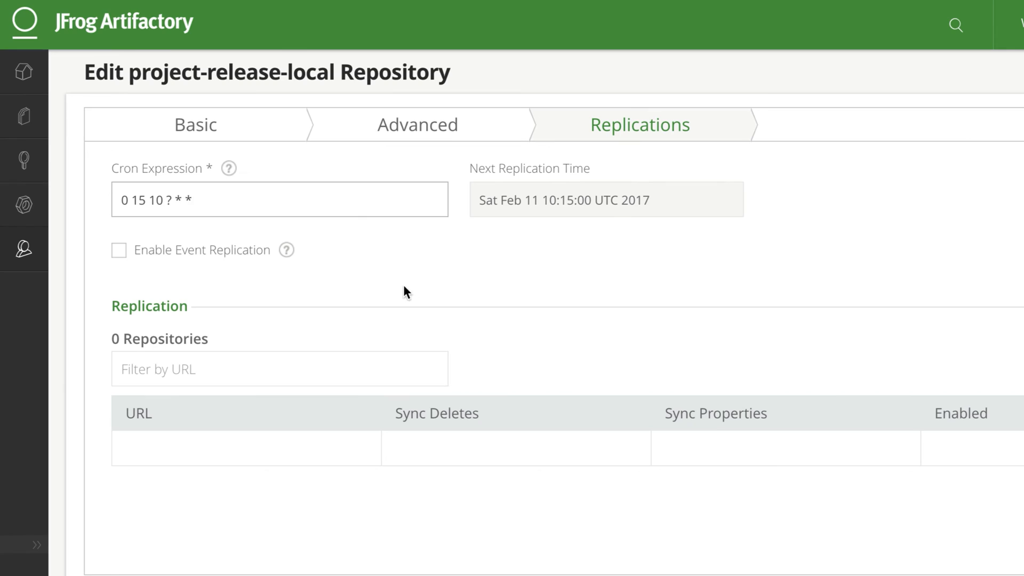
pyautogui.moveTo(374, 291)
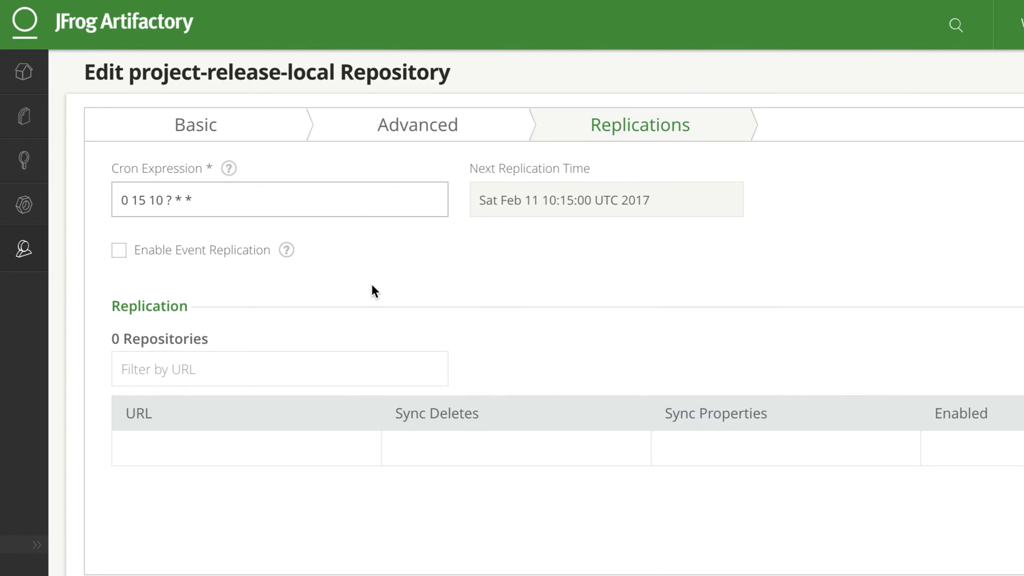
pyautogui.moveTo(404, 282)
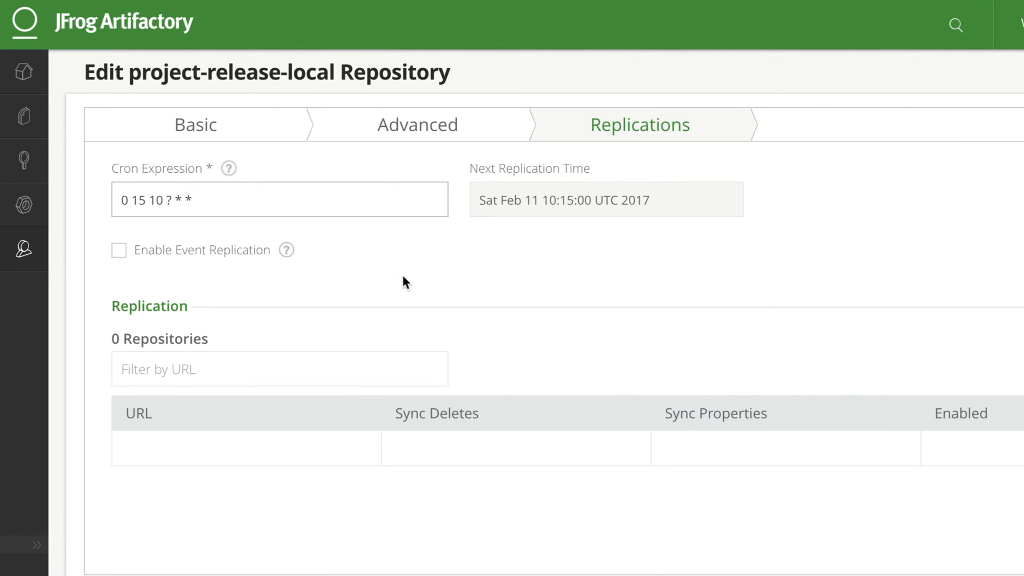
pyautogui.moveTo(362, 253)
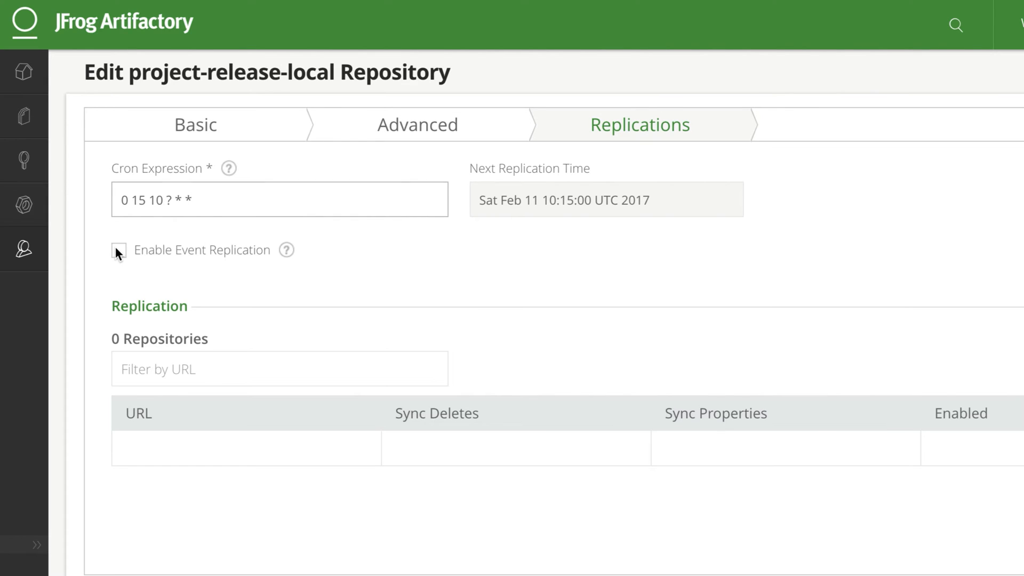
pyautogui.click(119, 250)
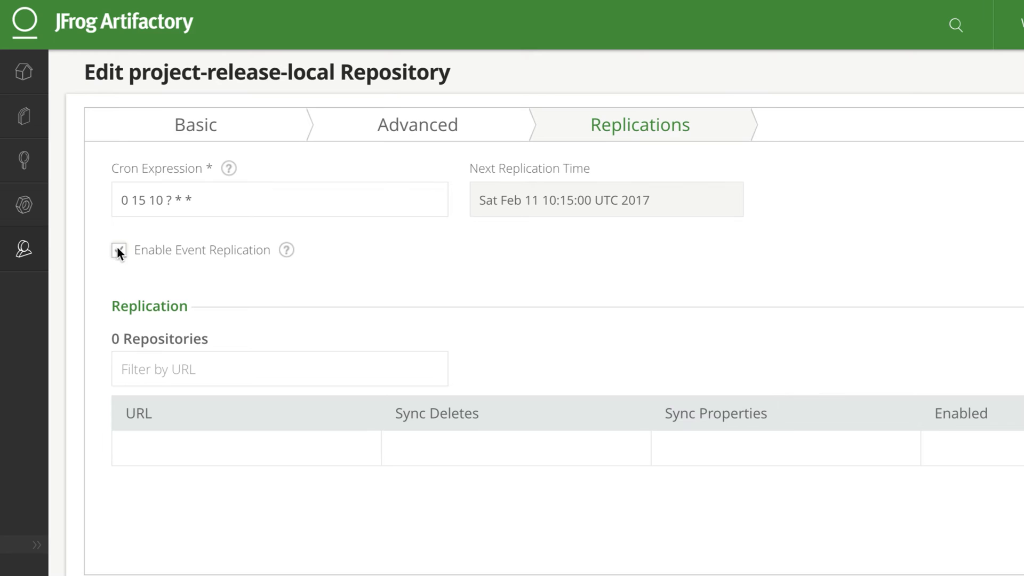
pyautogui.click(119, 249)
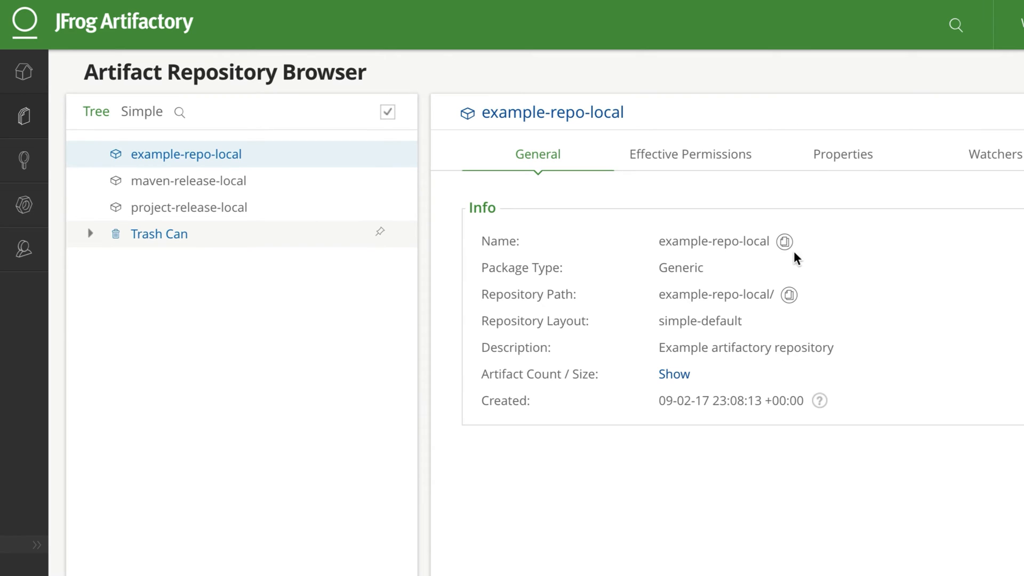
# Add a replication target on the port 32848 instance with user admin and test it successfully.
pyautogui.click(189, 207)
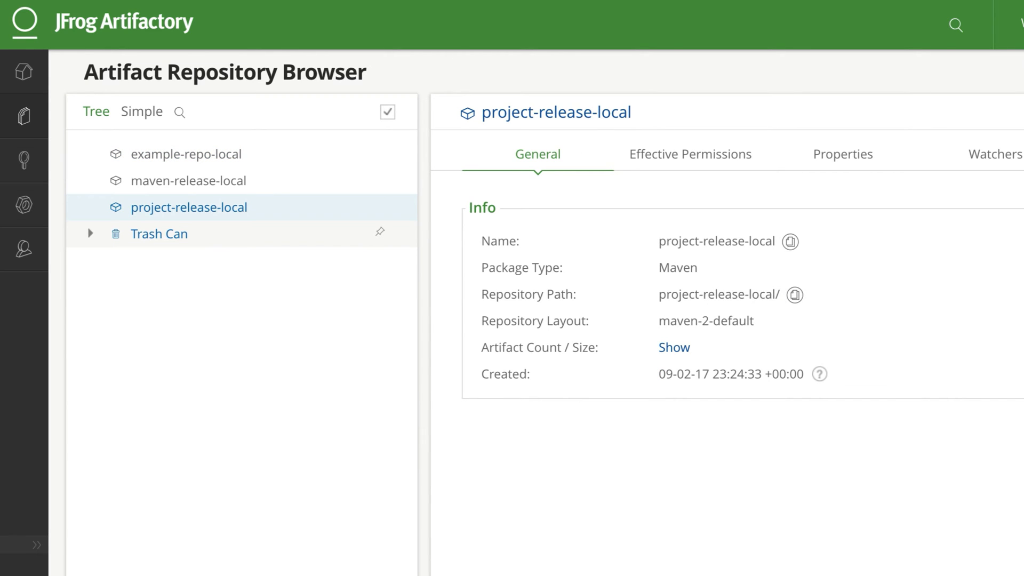
pyautogui.rightClick(359, 255)
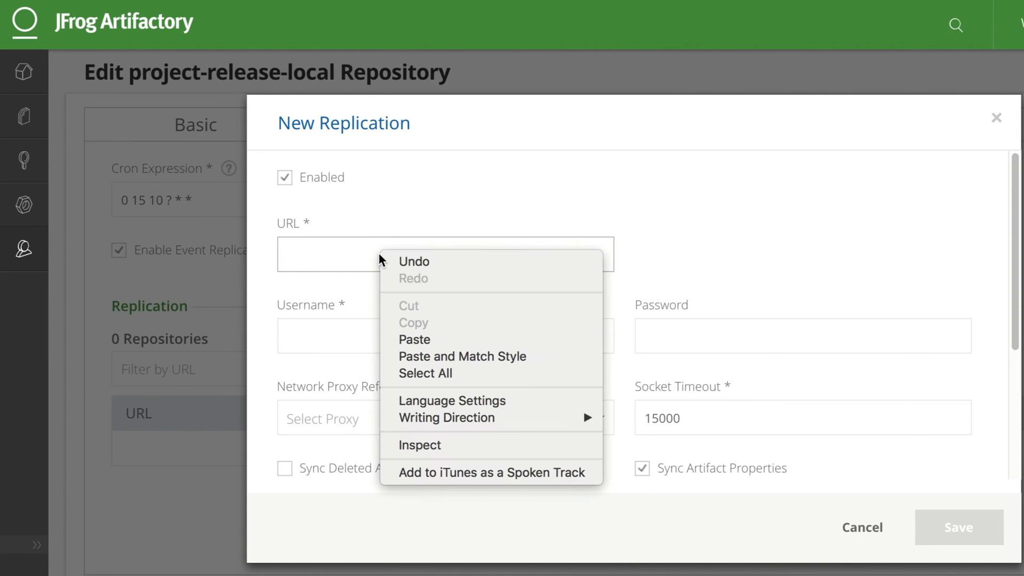
pyautogui.click(414, 339)
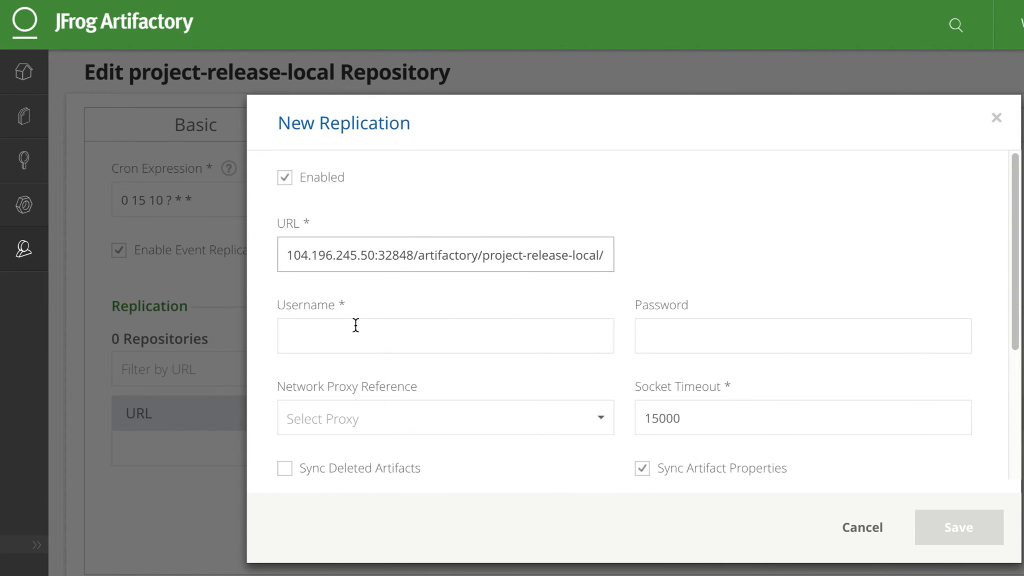
pyautogui.write('admin')
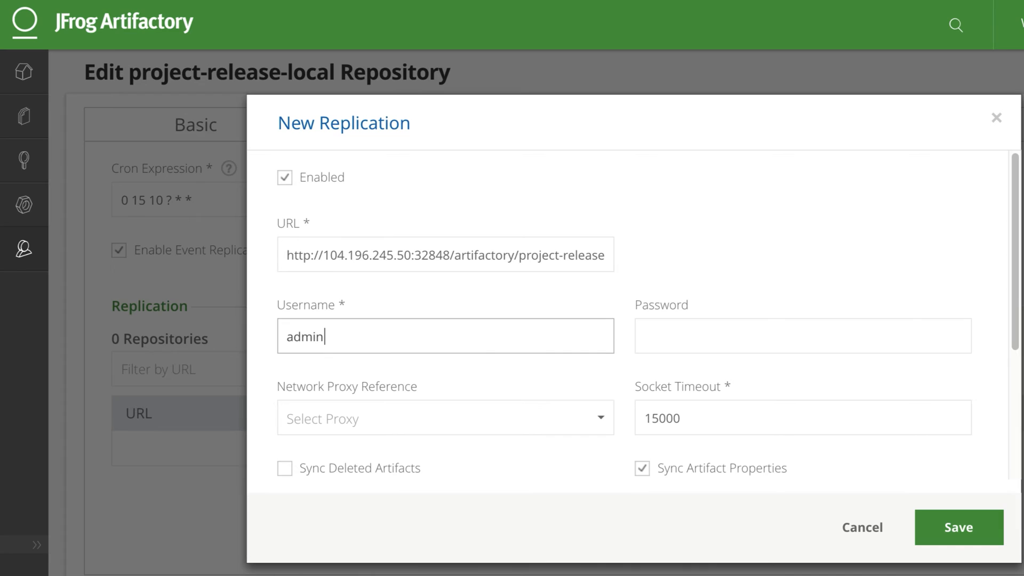
pyautogui.click(802, 335)
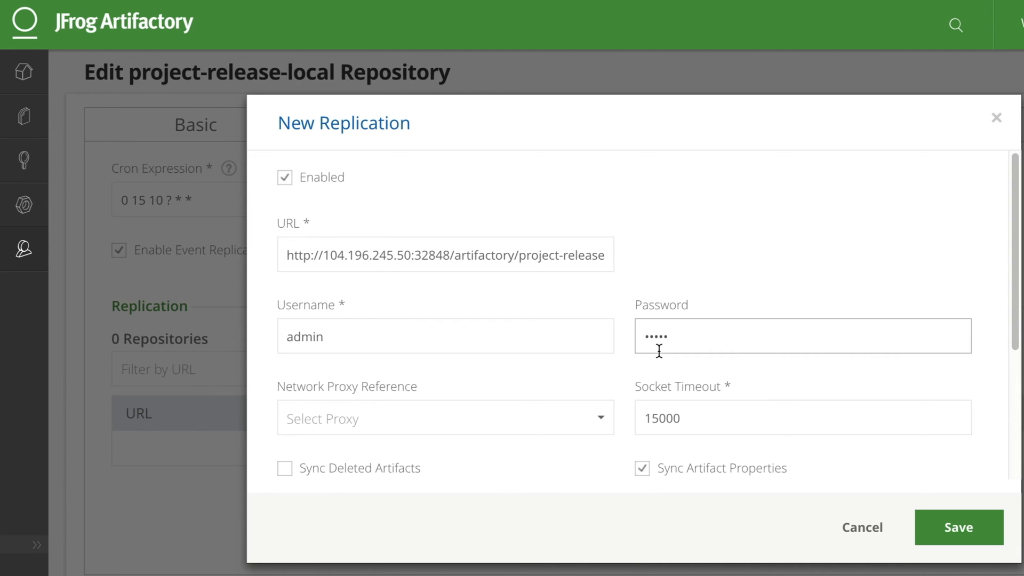
pyautogui.scroll(-3)
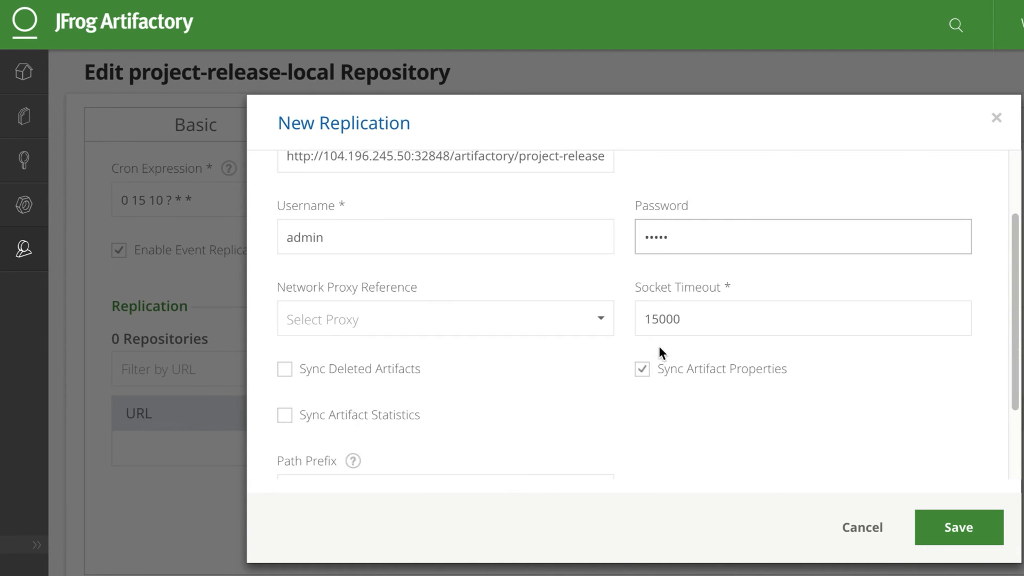
pyautogui.scroll(-3)
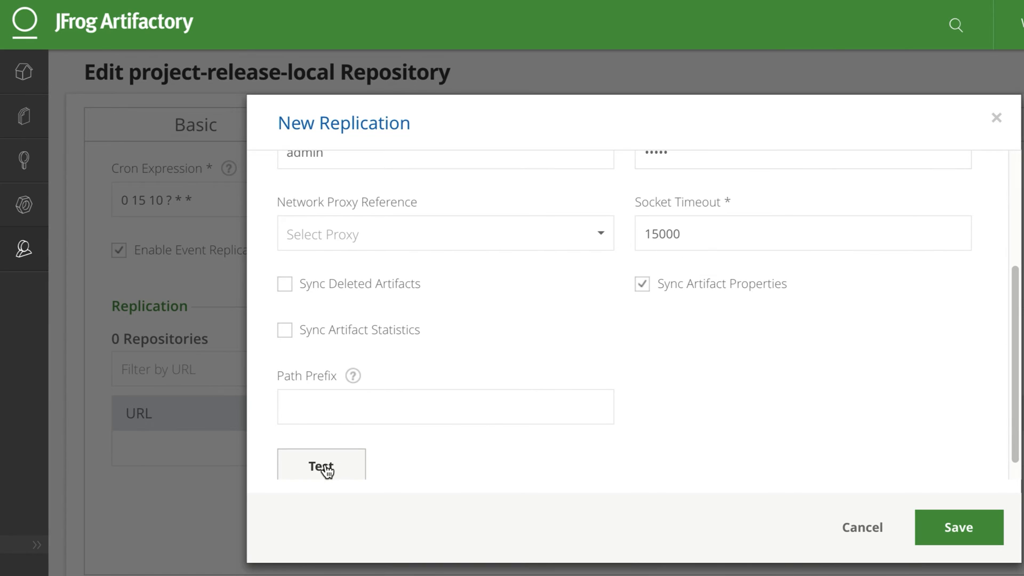
pyautogui.click(321, 466)
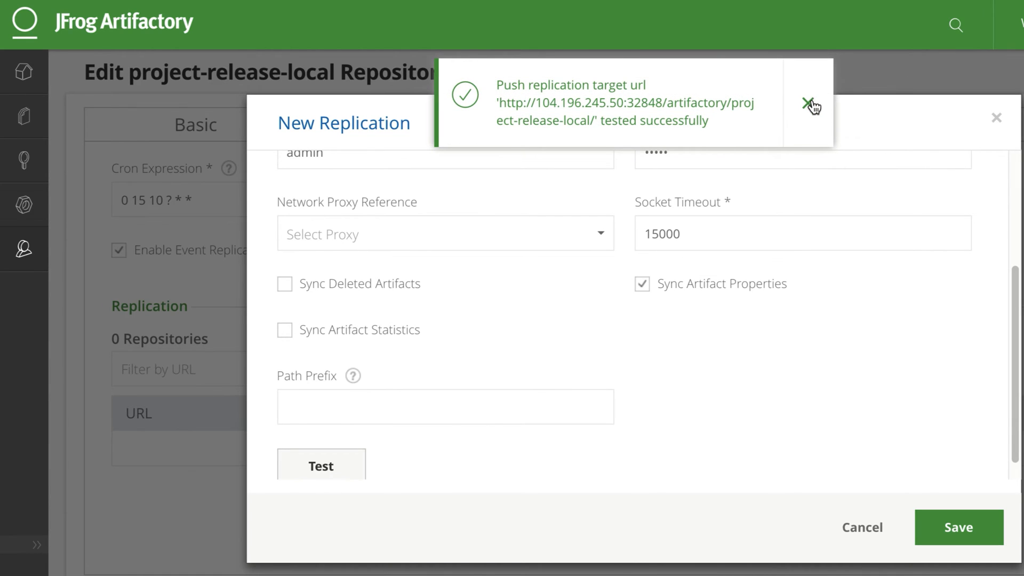
pyautogui.click(959, 527)
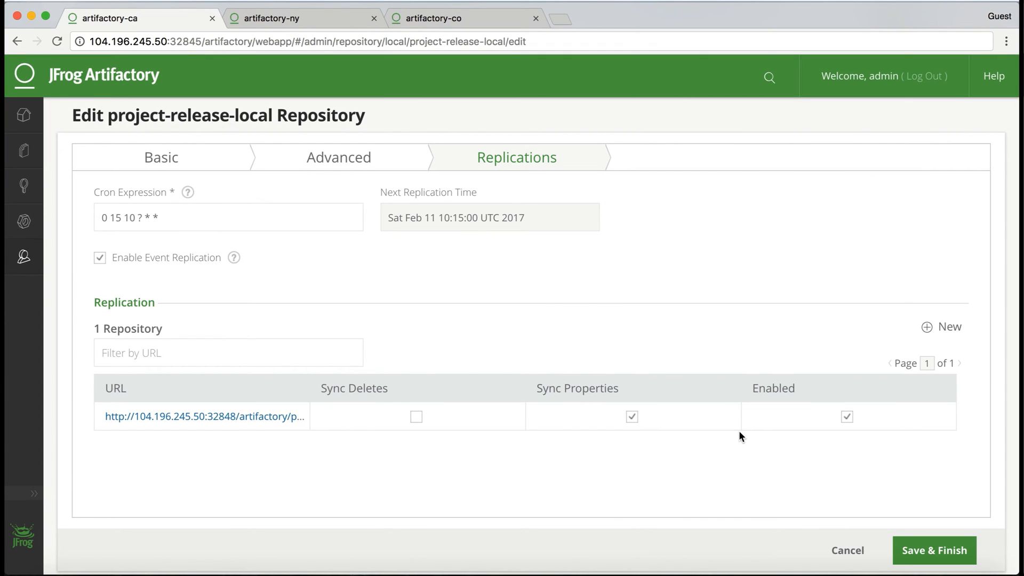
pyautogui.moveTo(870, 378)
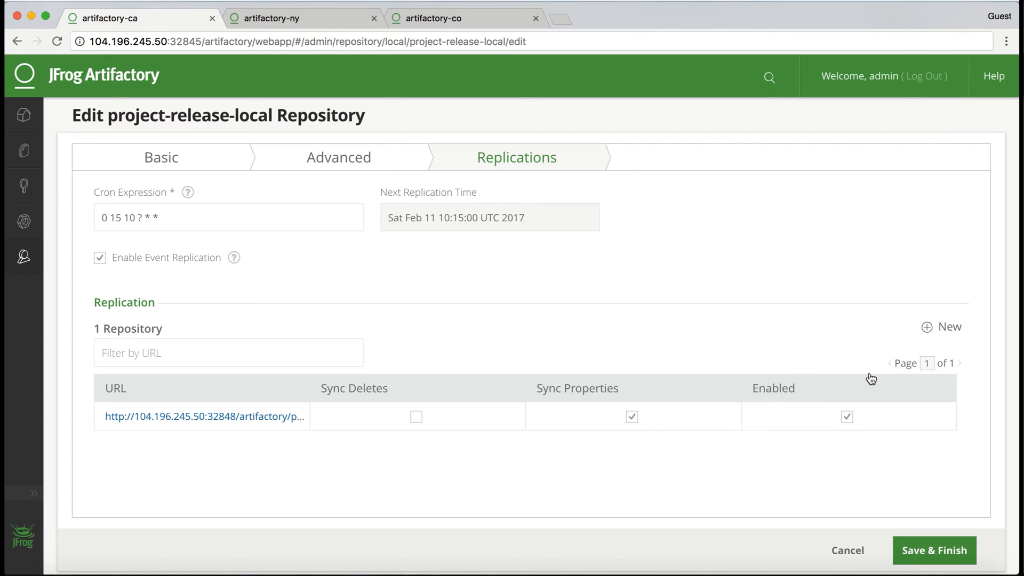
# Start a new replication target and open project-release-local on the artifactory-co instance.
pyautogui.click(950, 326)
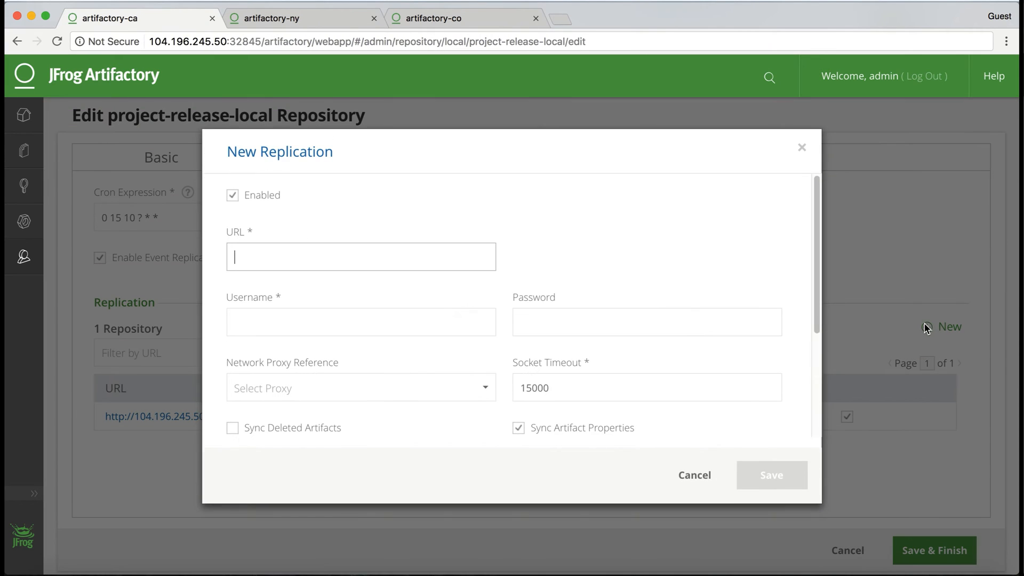
pyautogui.click(433, 18)
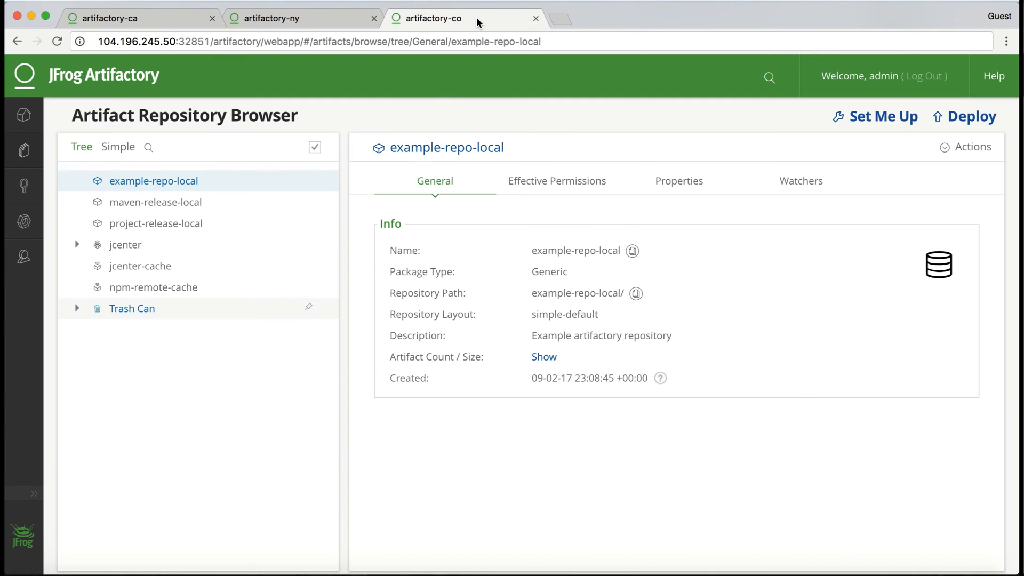
pyautogui.click(155, 224)
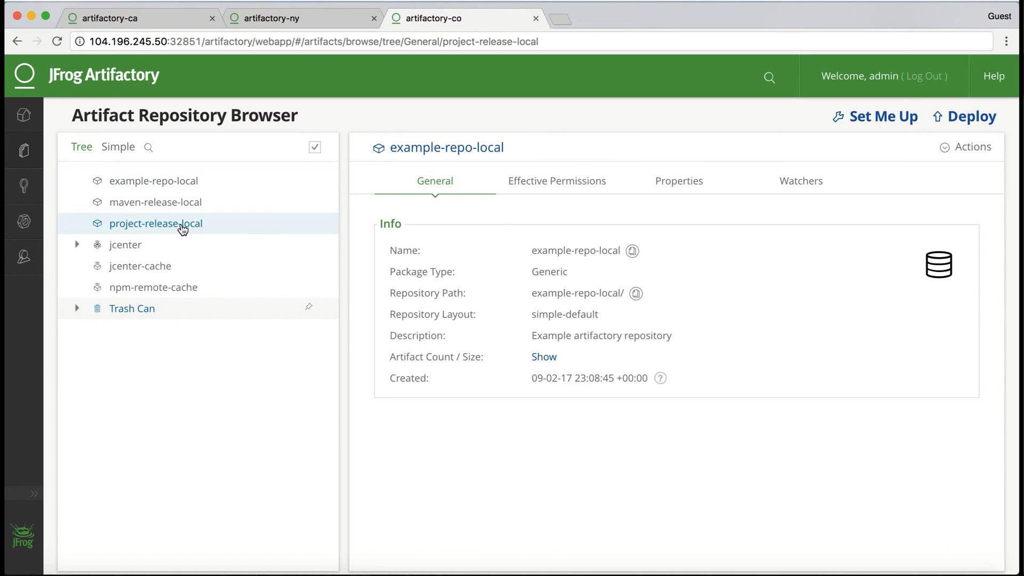
pyautogui.click(155, 223)
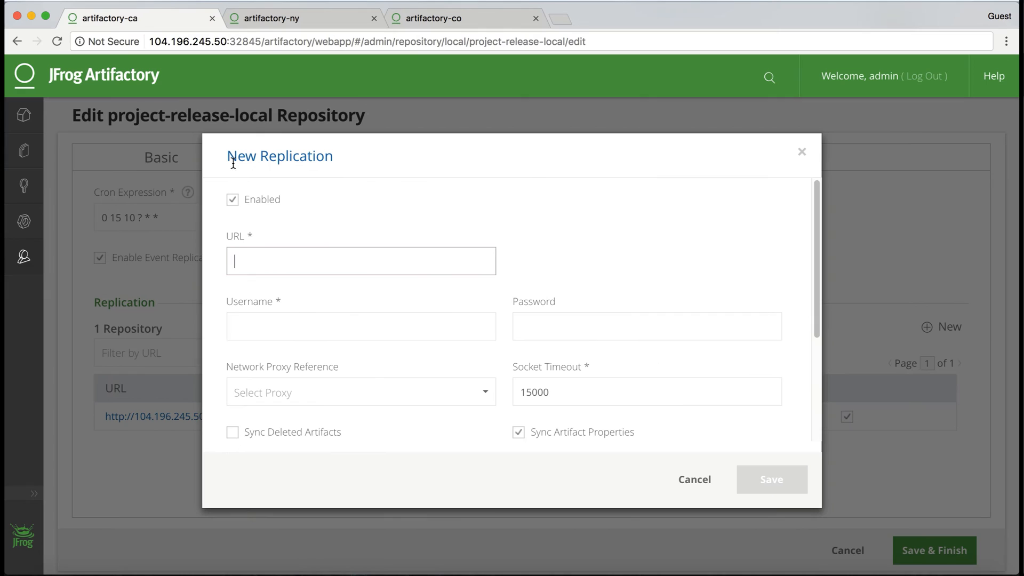
# Paste the port 32851 target URL, enter admin credentials, and save the replication settings.
pyautogui.rightClick(358, 261)
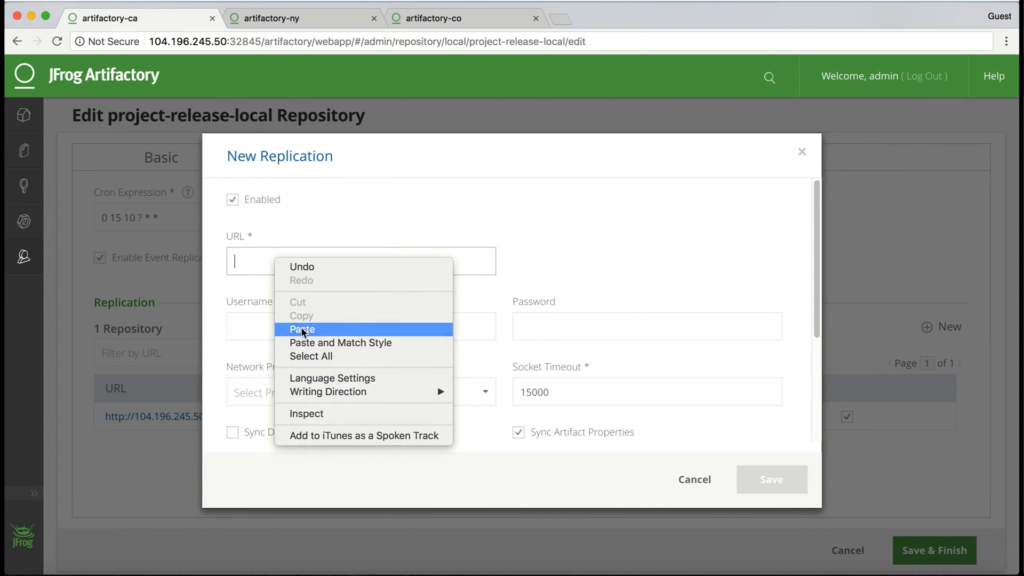
pyautogui.click(302, 329)
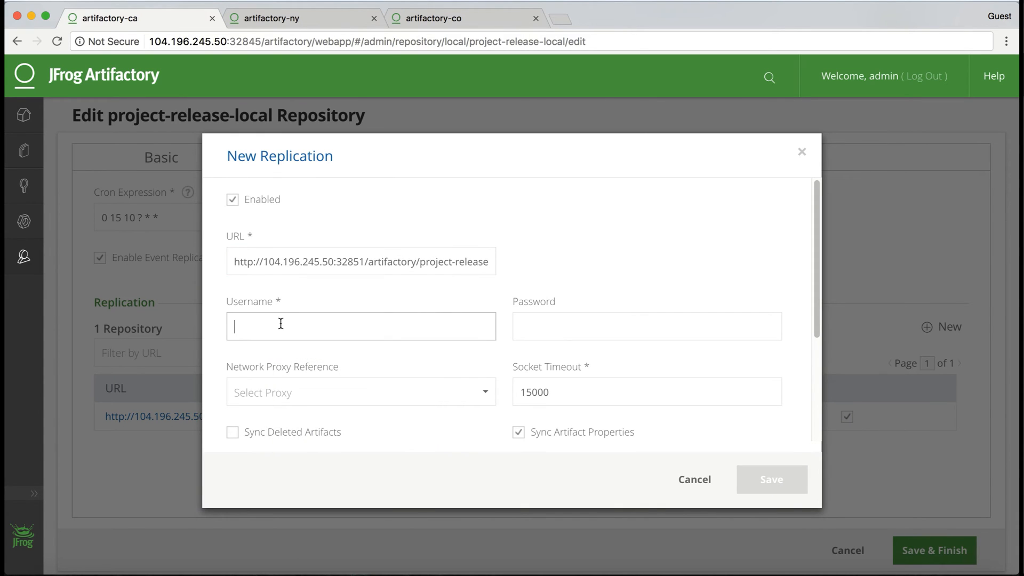
pyautogui.write('admin')
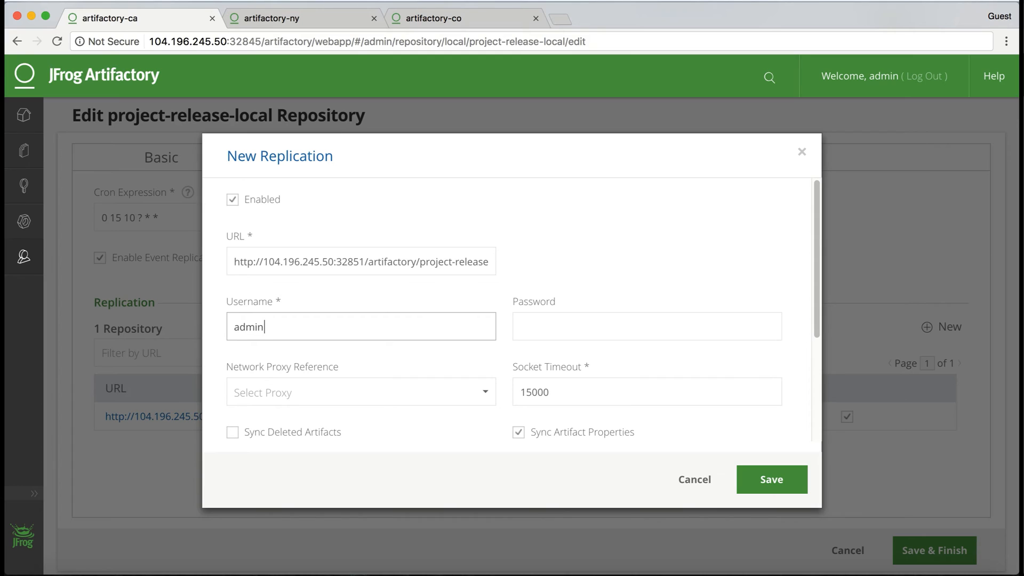
pyautogui.click(646, 326)
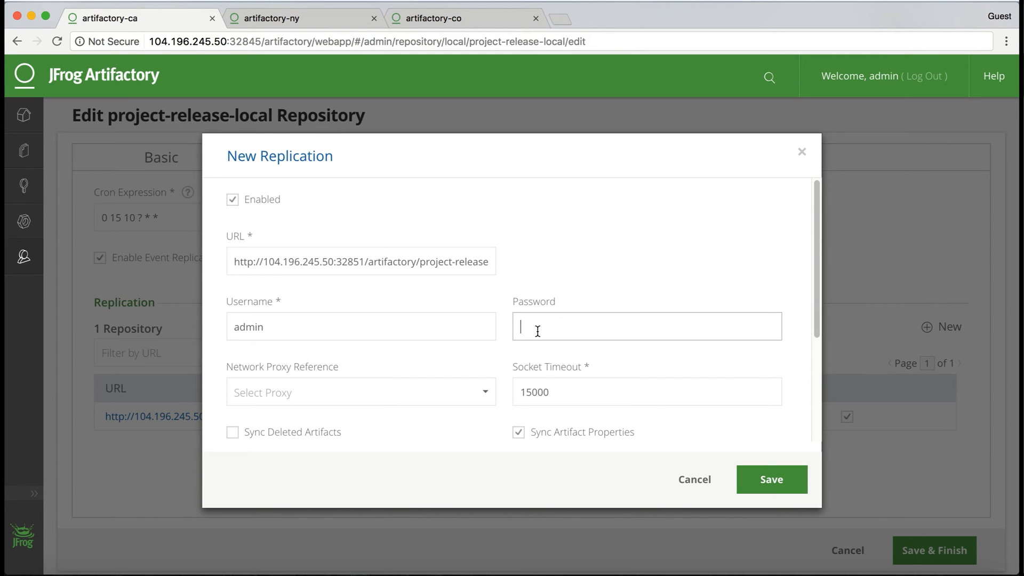
pyautogui.write('••••')
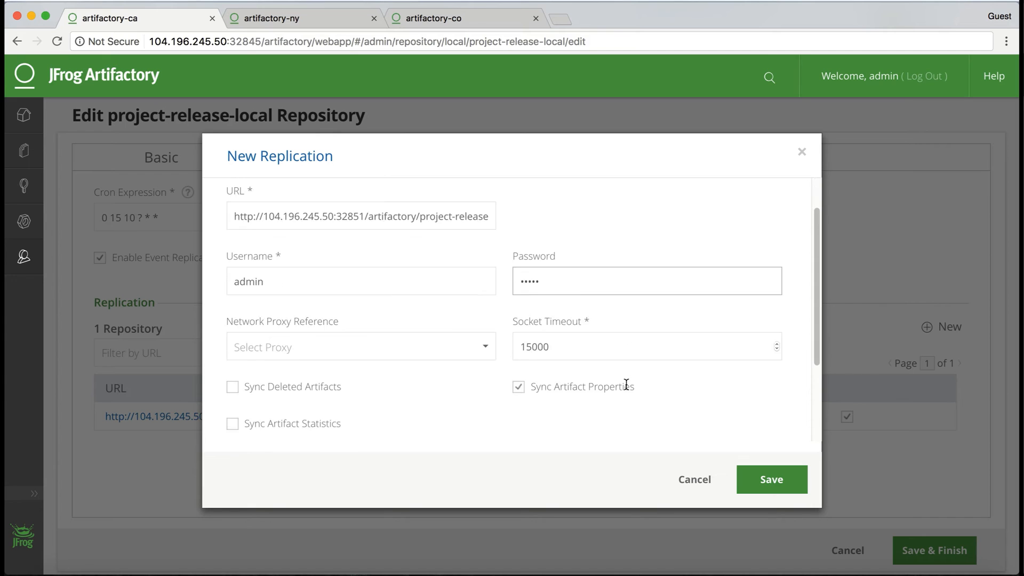
pyautogui.scroll(-3)
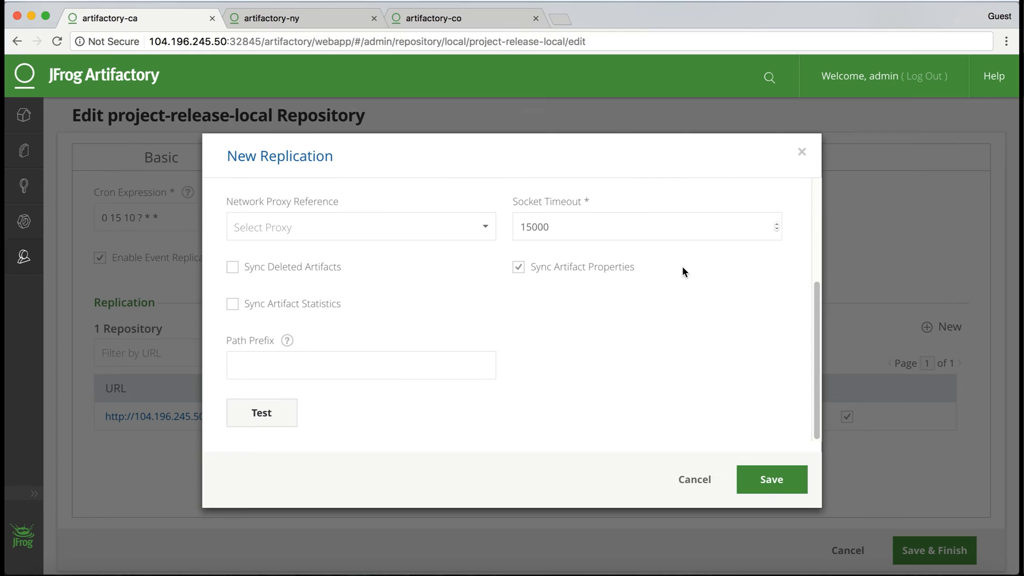
pyautogui.click(770, 479)
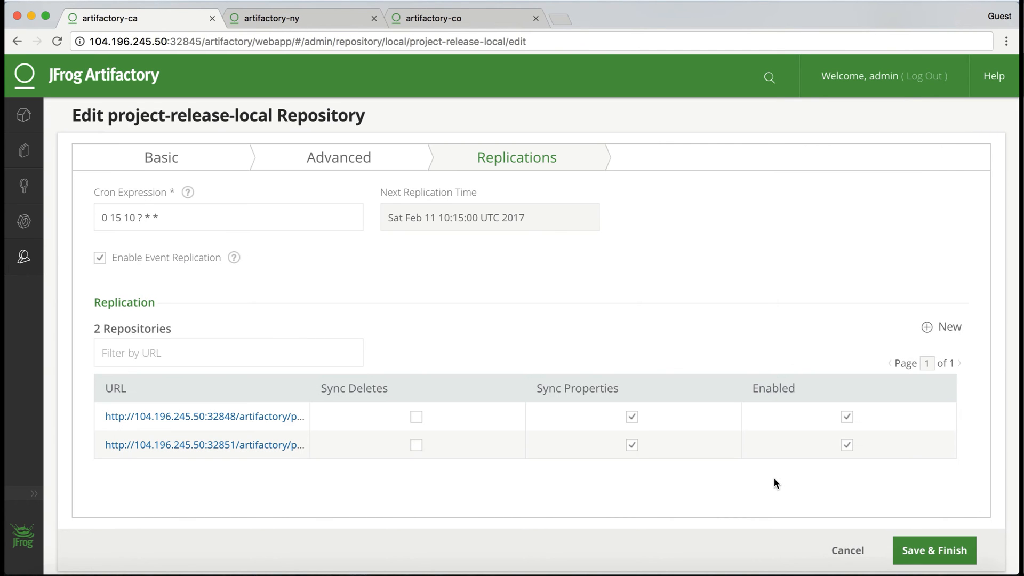
pyautogui.click(933, 550)
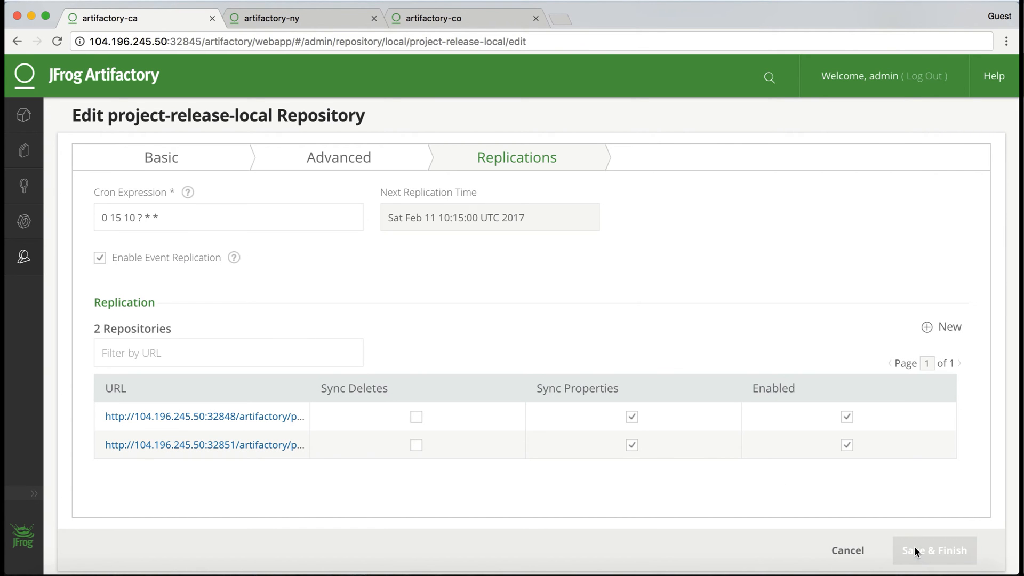
# Upload commons-io-2.4.jar to project-release-local through the Artifacts Deploy dialog.
pyautogui.click(933, 550)
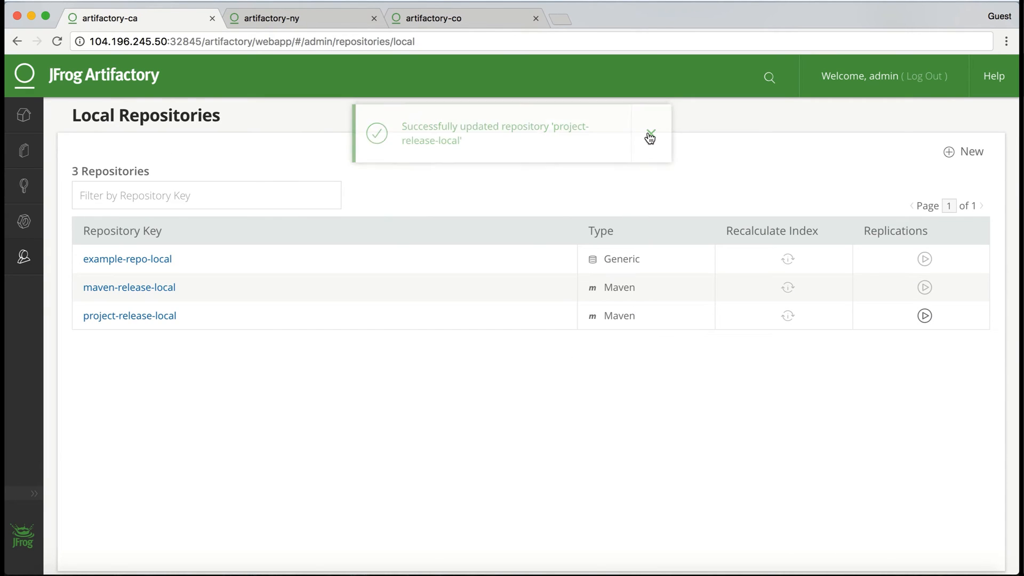
pyautogui.click(24, 150)
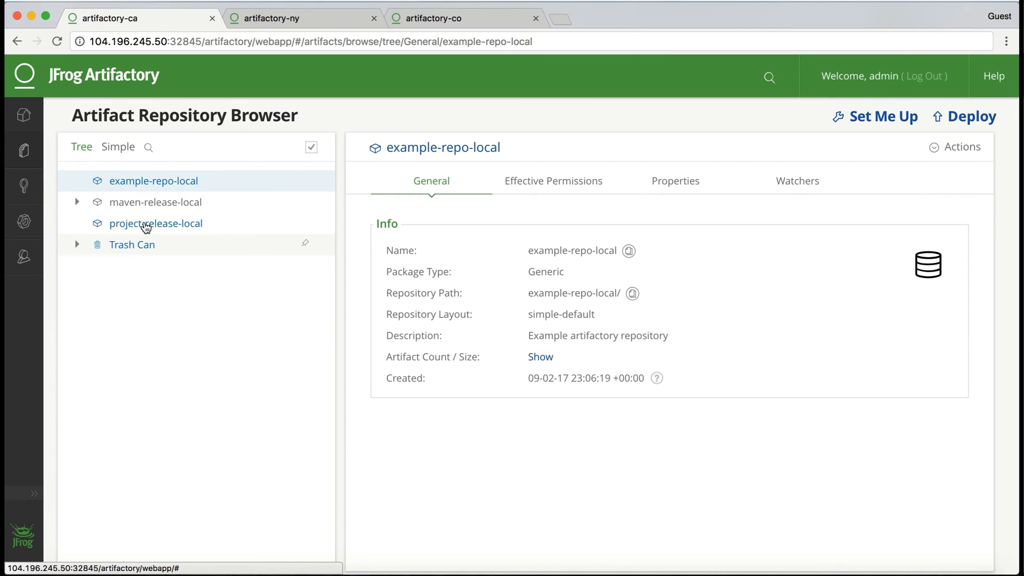
pyautogui.click(155, 223)
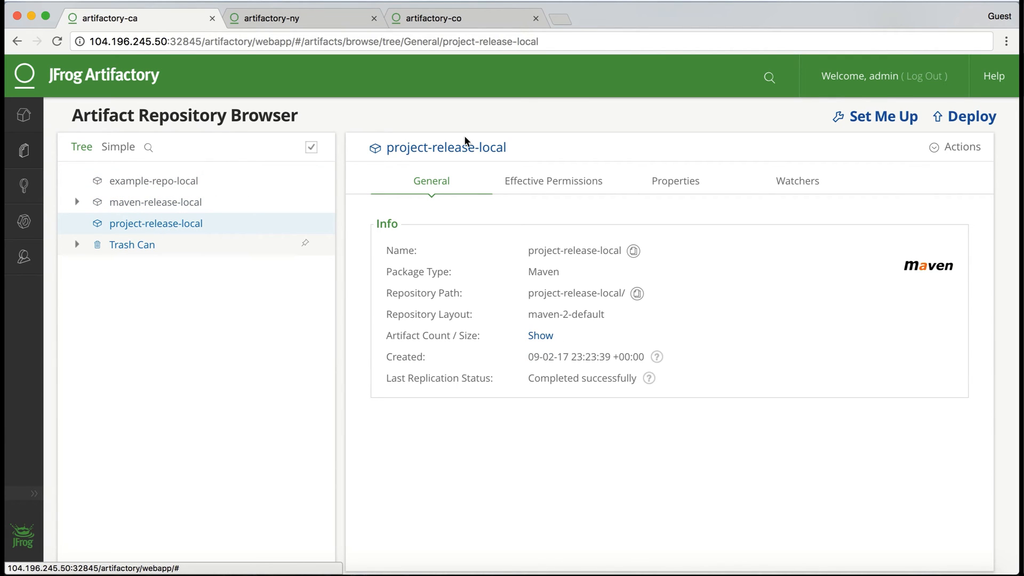
pyautogui.moveTo(972, 116)
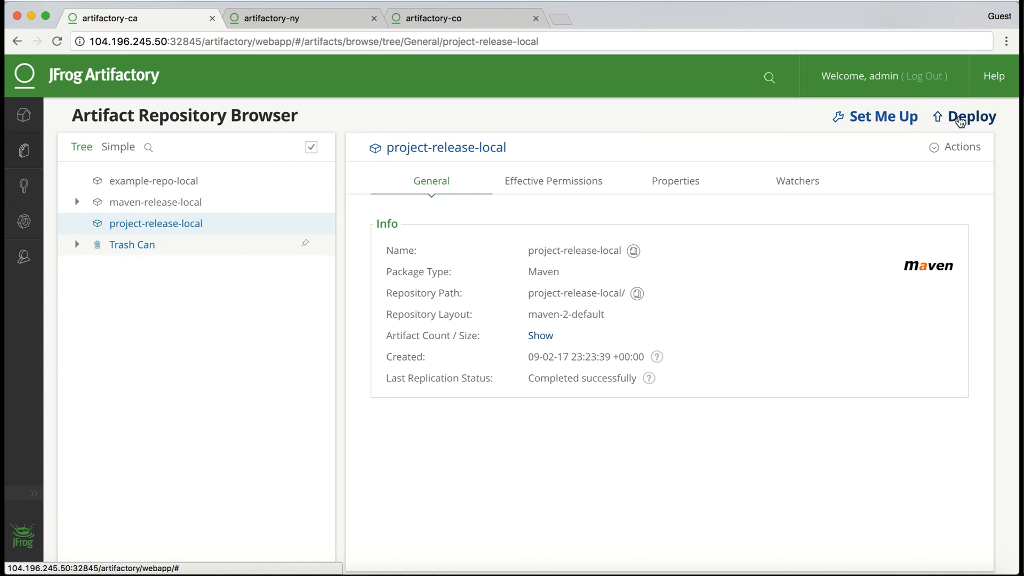
pyautogui.click(971, 116)
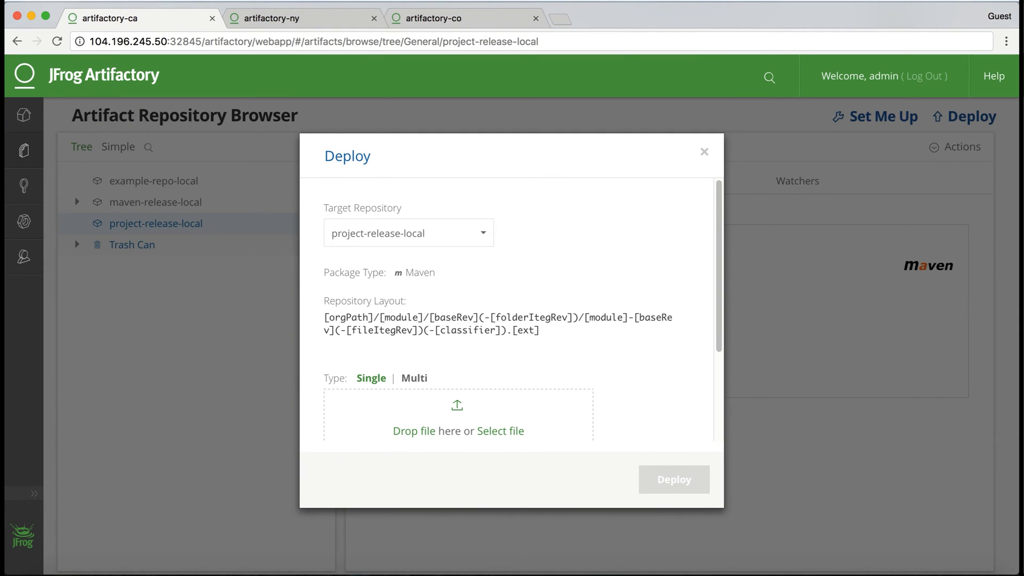
pyautogui.click(500, 430)
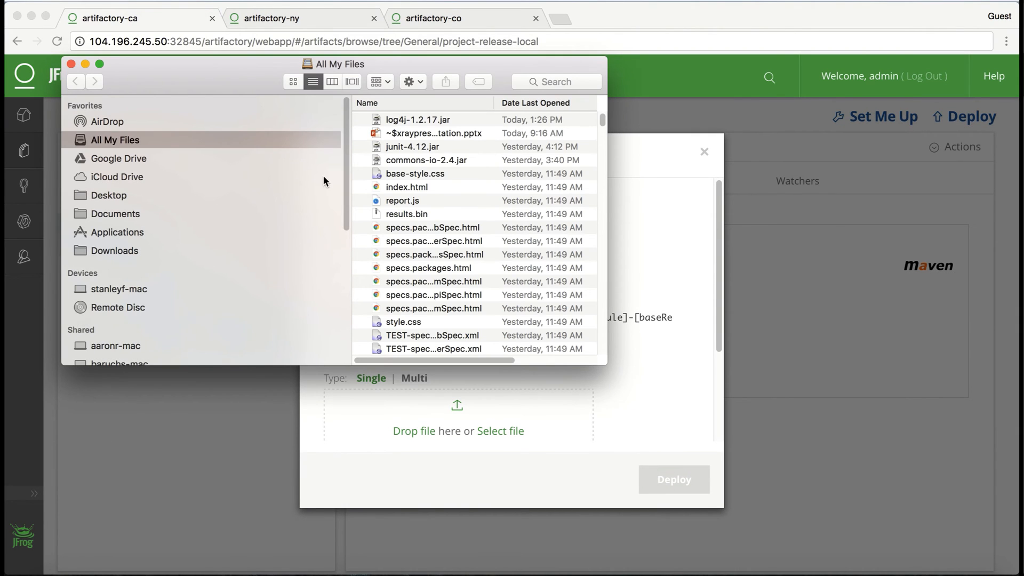
pyautogui.click(425, 160)
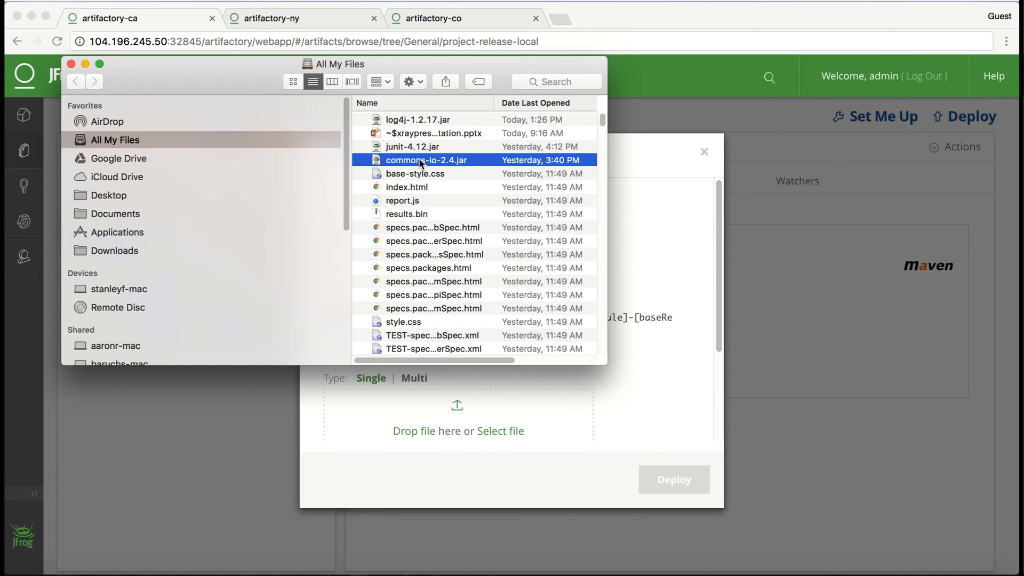
pyautogui.doubleClick(426, 160)
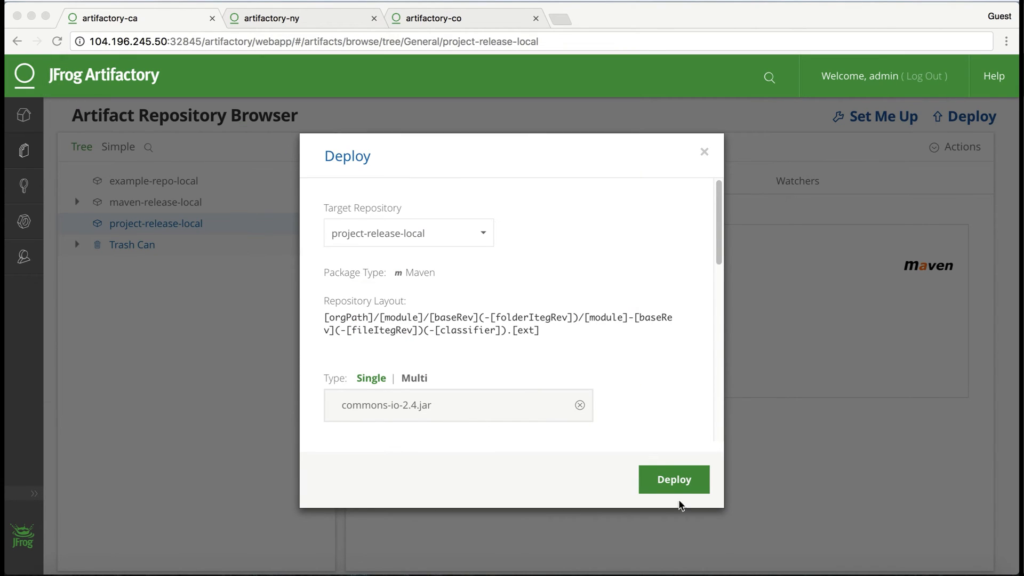
pyautogui.click(673, 479)
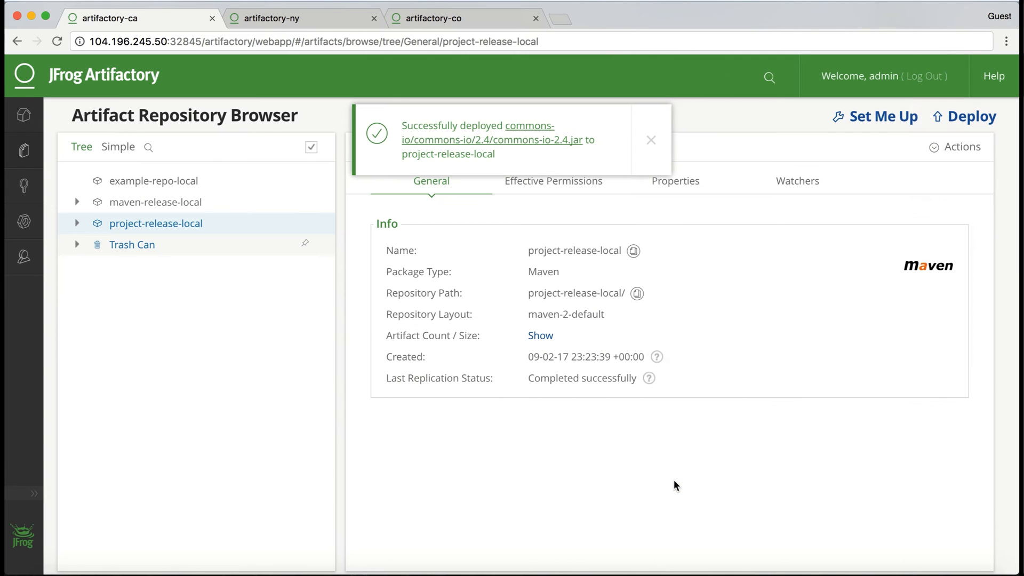
# Expand project-release-local's commons-io/2.4 folder on the ca, ny and co instances.
pyautogui.click(650, 140)
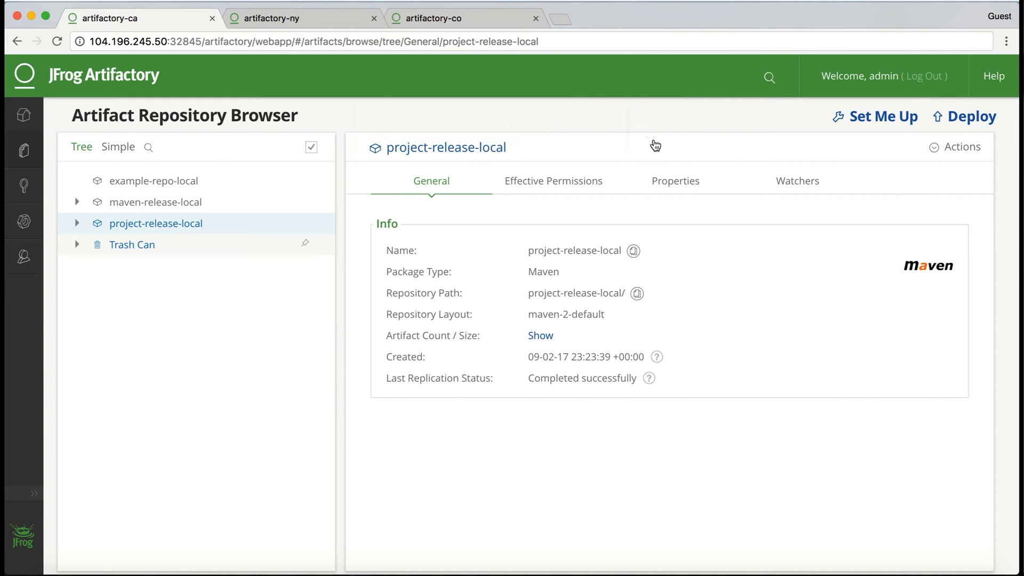
pyautogui.moveTo(539, 185)
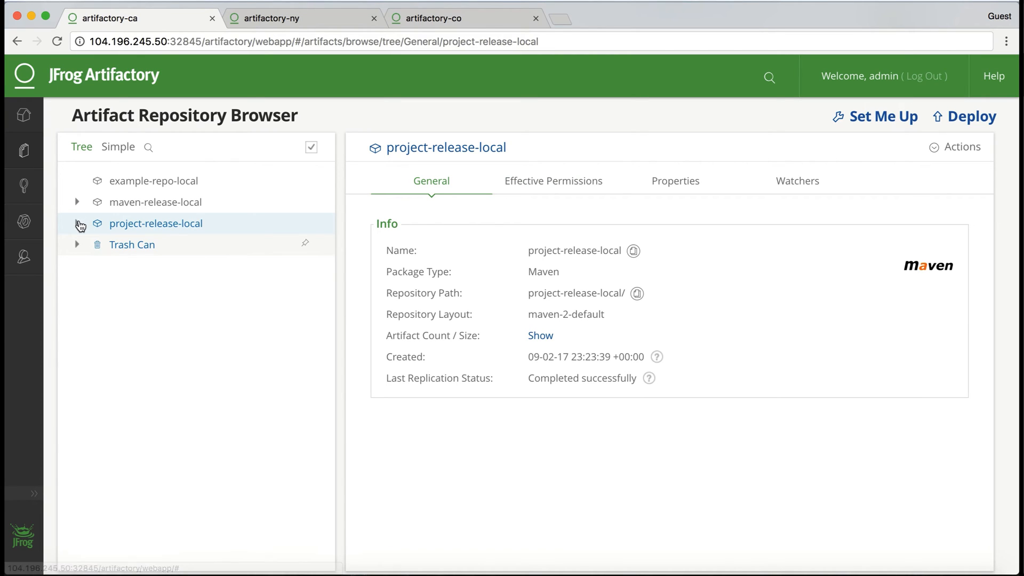
pyautogui.click(76, 224)
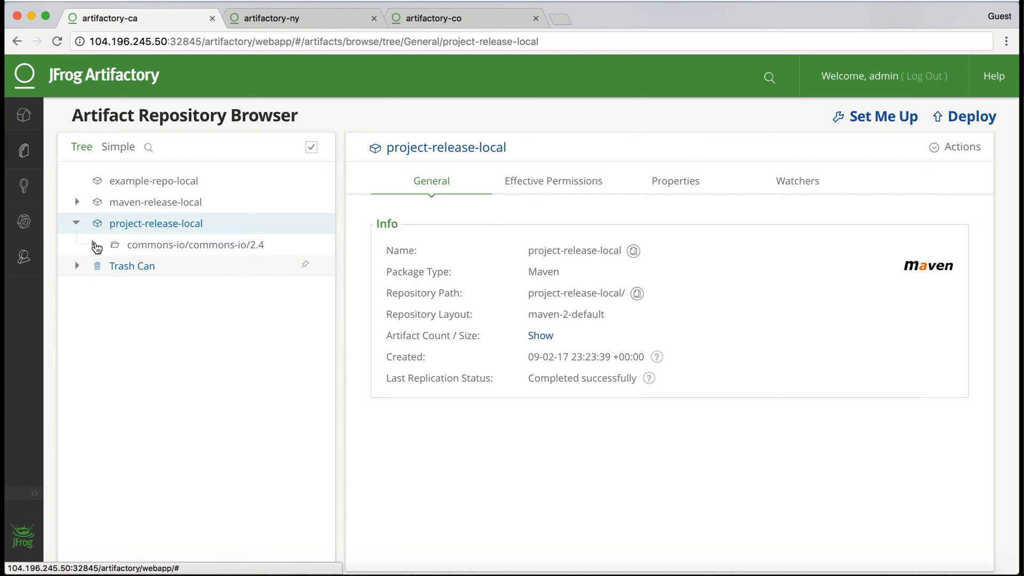
pyautogui.click(93, 245)
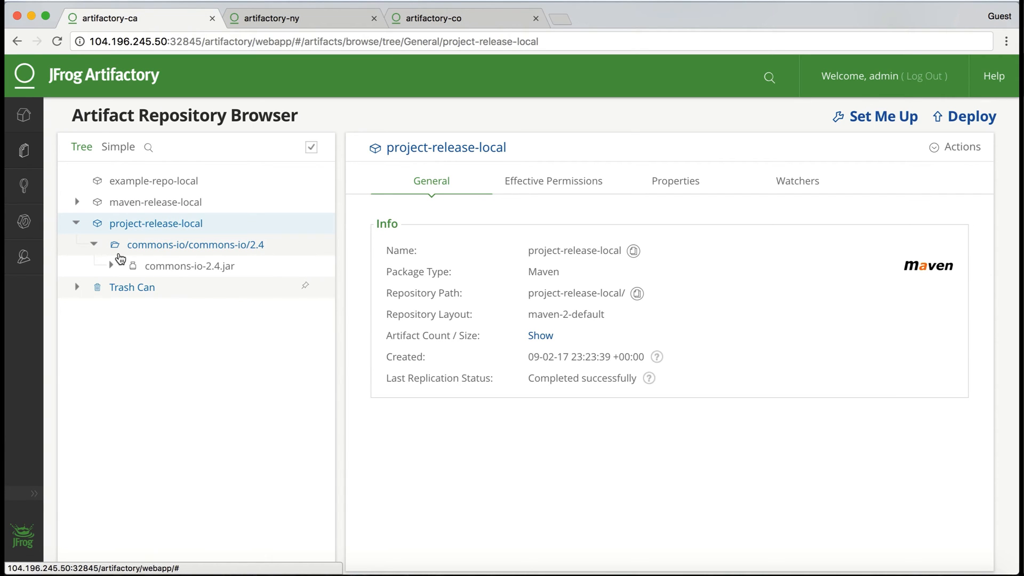
pyautogui.click(94, 244)
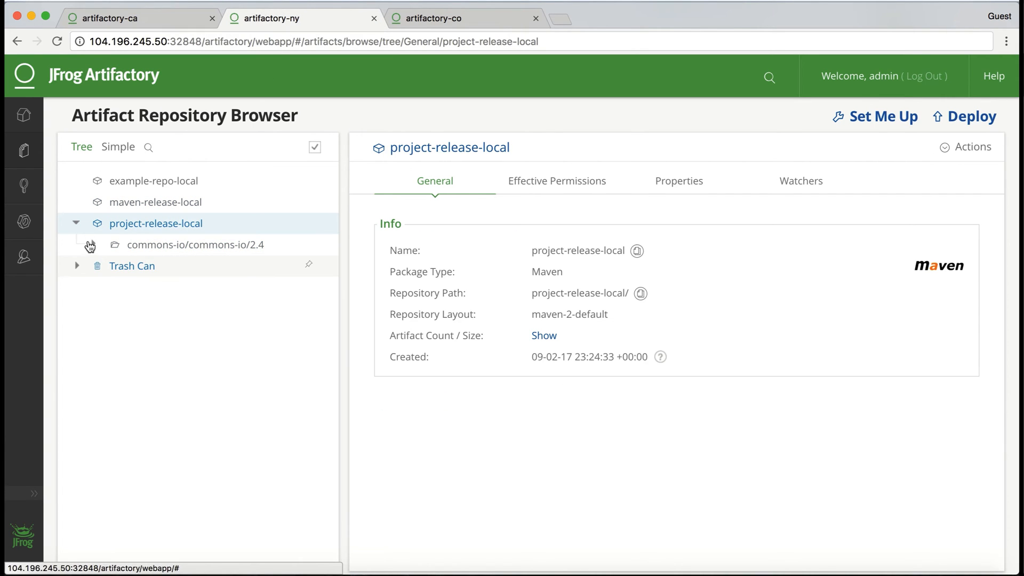
pyautogui.click(90, 245)
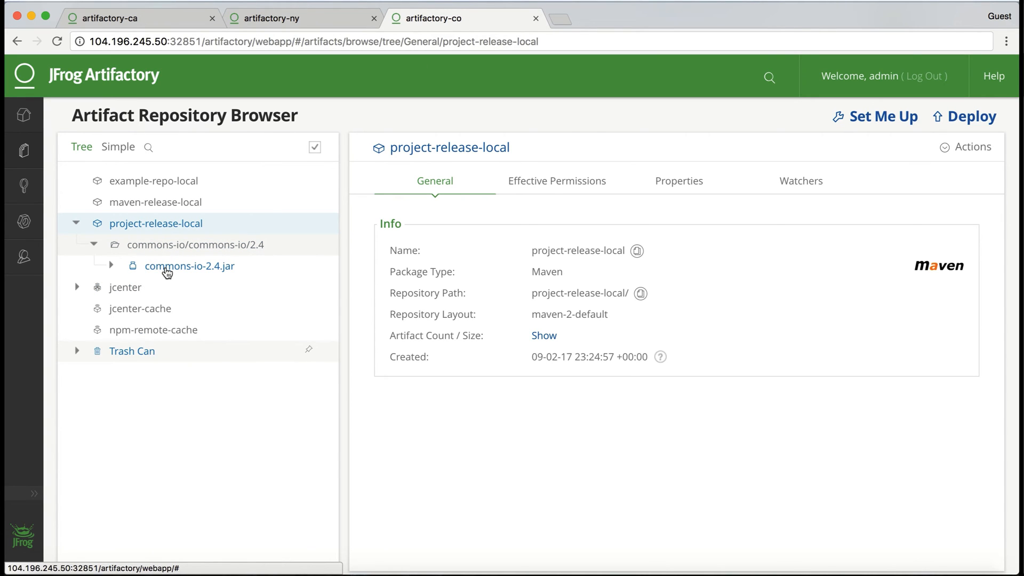
pyautogui.moveTo(23, 256)
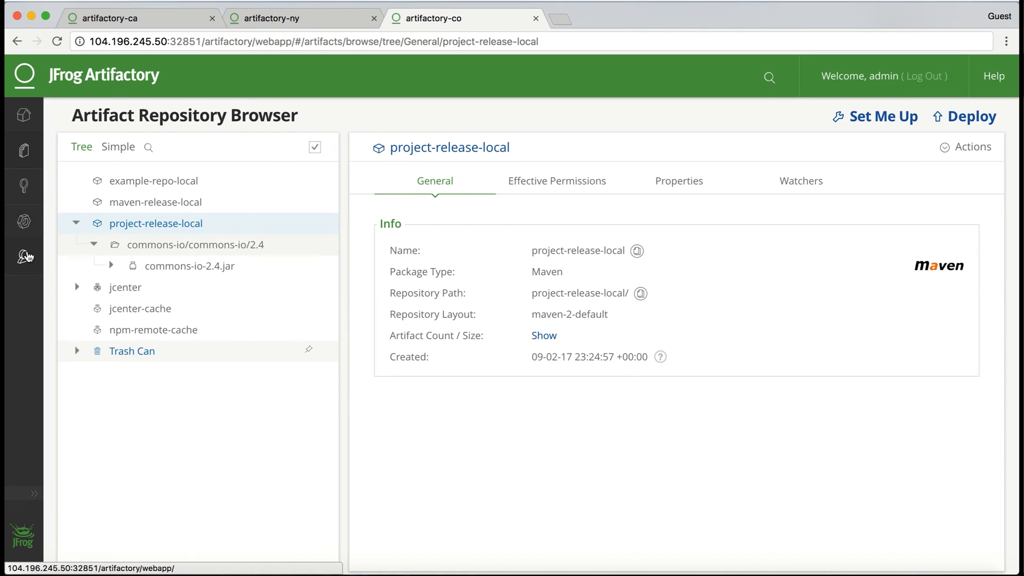
# List the port 32851 instance's remote repositories via Admin > Repositories > Remote.
pyautogui.click(23, 256)
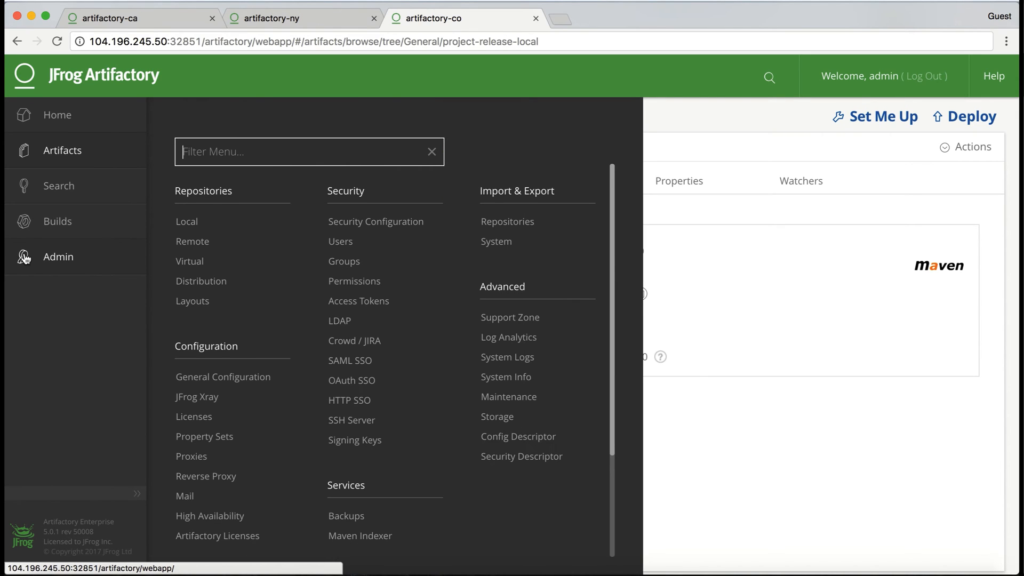
pyautogui.moveTo(192, 241)
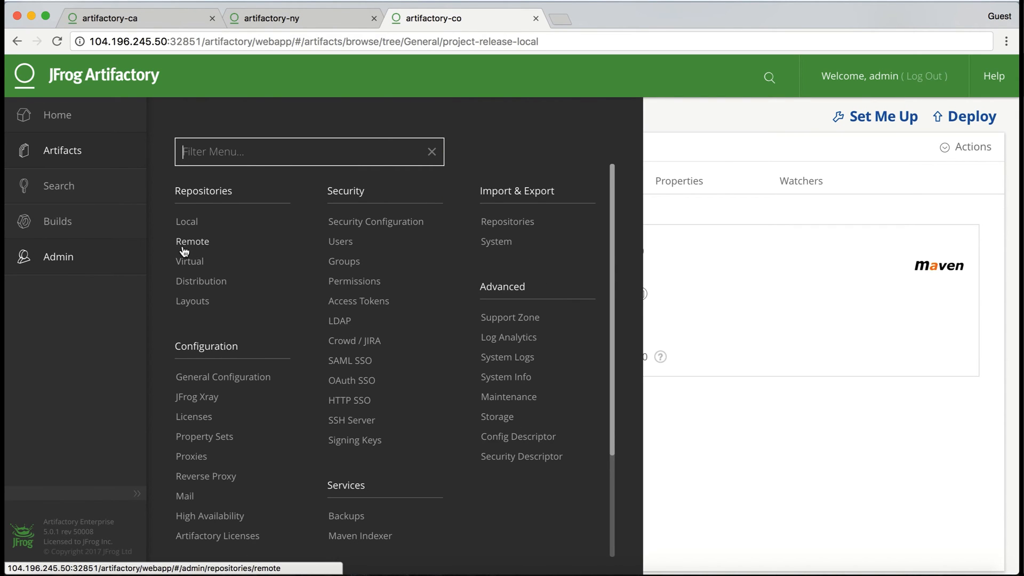
pyautogui.click(191, 241)
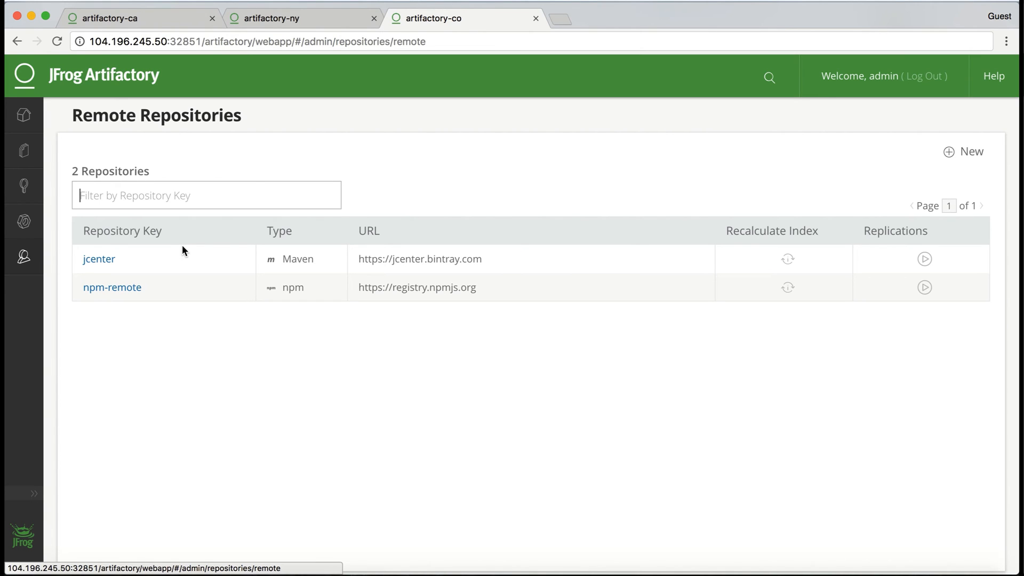
pyautogui.moveTo(834, 177)
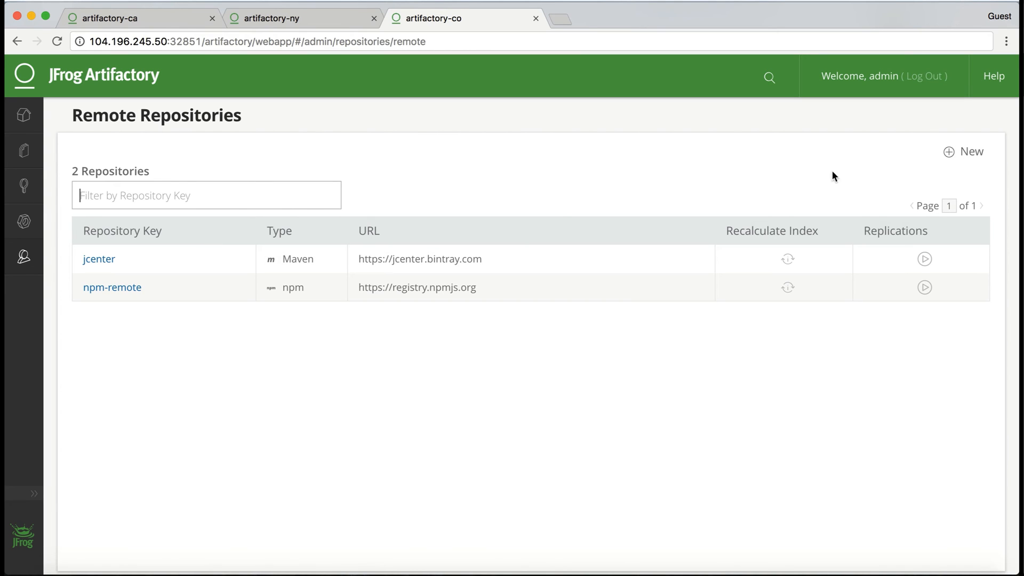
# Start a new Maven remote repository with key artifactory-ca.
pyautogui.click(963, 151)
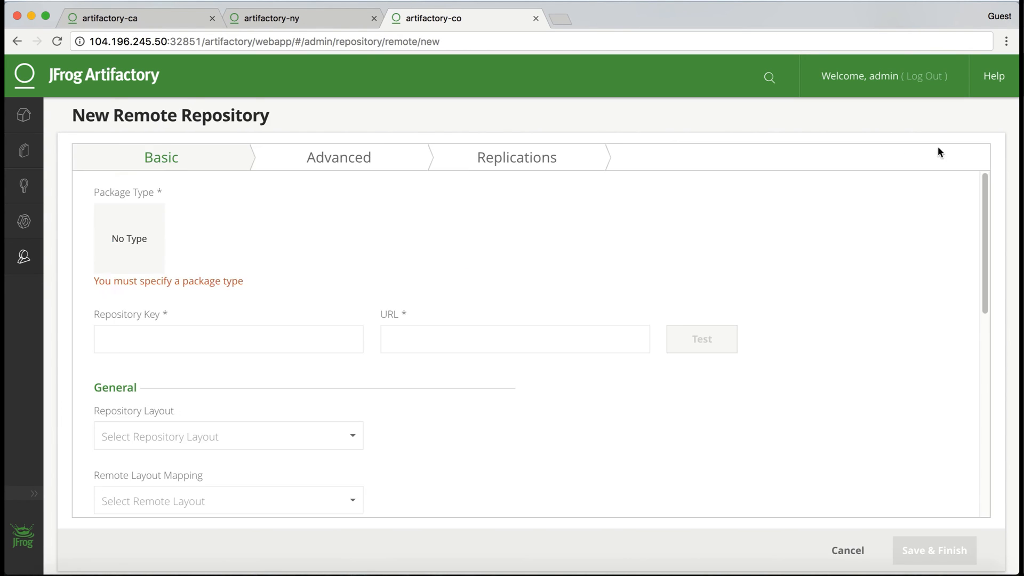
pyautogui.click(129, 236)
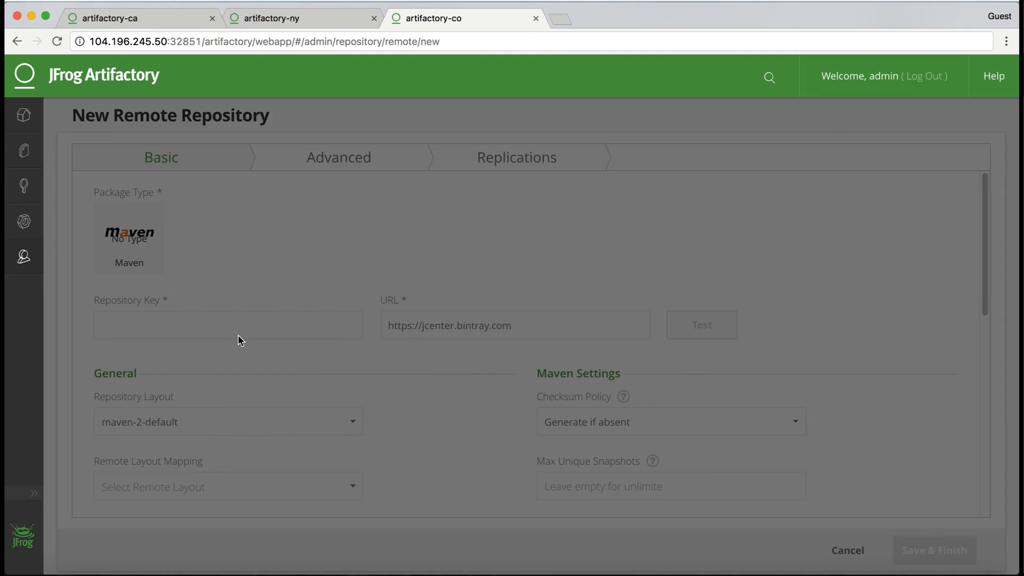
pyautogui.click(228, 328)
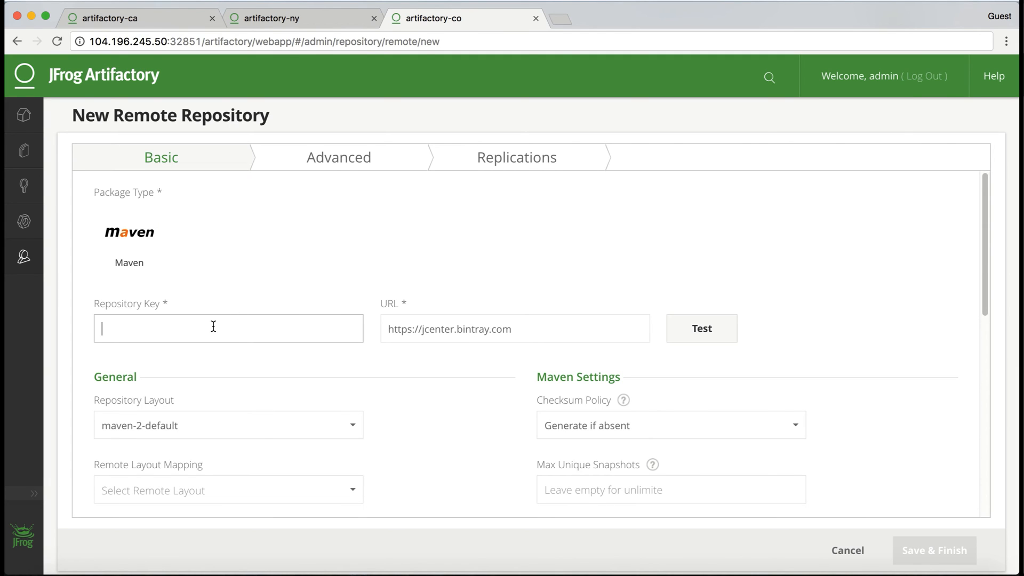
pyautogui.write('artifact')
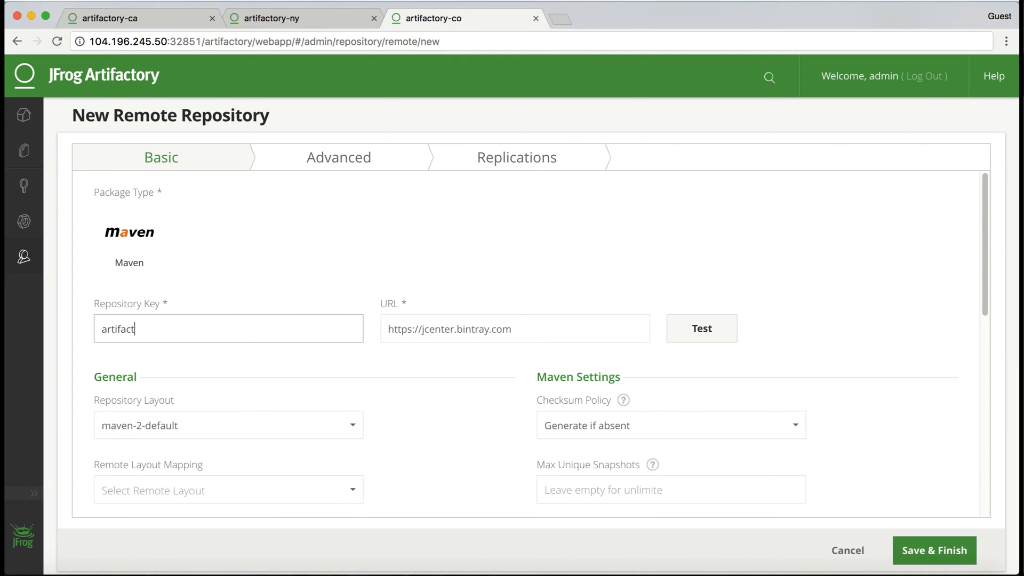
pyautogui.write('ory-ca')
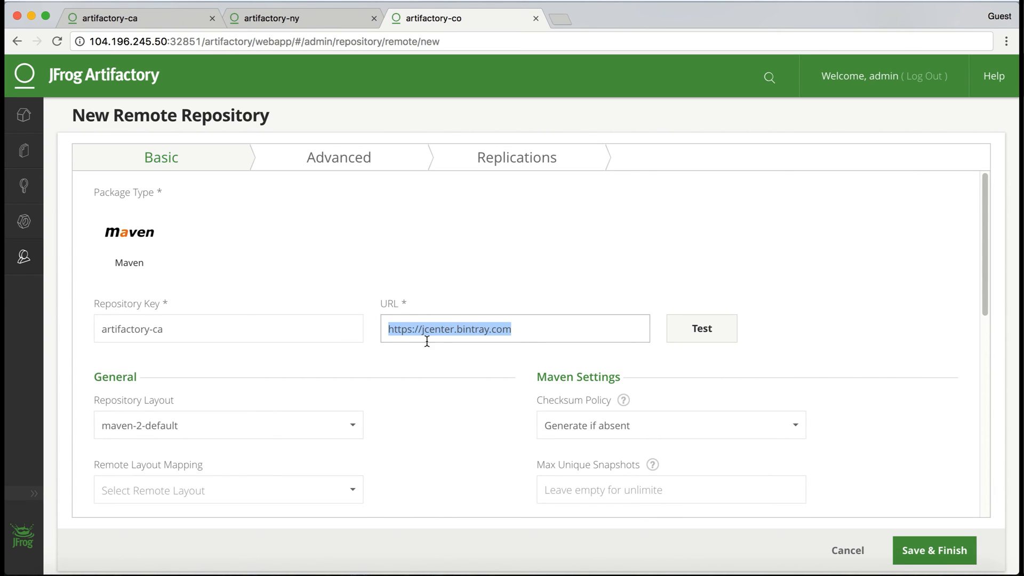
# Set its URL to maven-release-local on the artifactory-ca (port 32845) server.
pyautogui.click(110, 17)
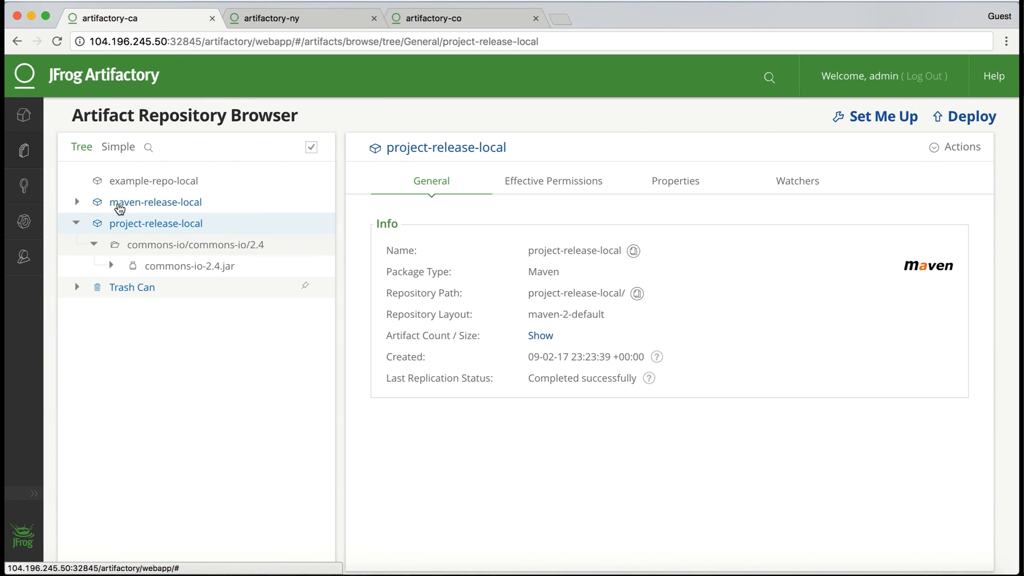
pyautogui.click(155, 202)
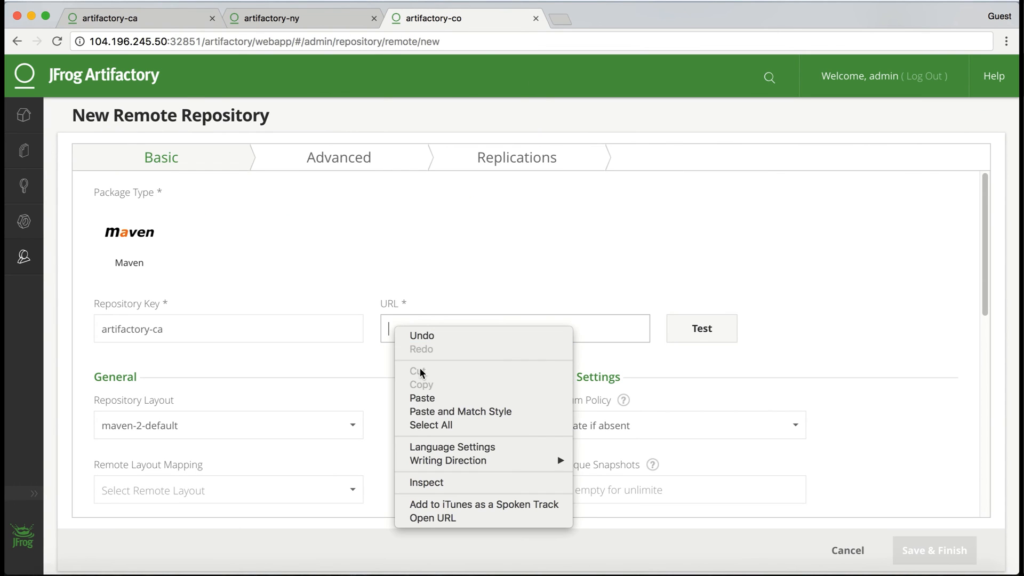
pyautogui.click(422, 397)
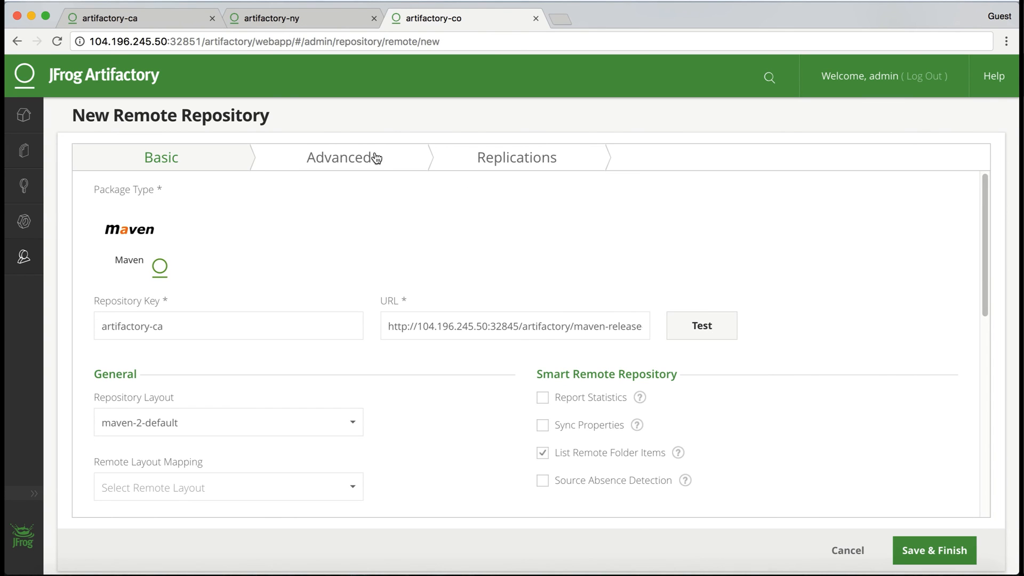
# Enter admin credentials in artifactory-ca's advanced settings and test the connection successfully.
pyautogui.click(337, 156)
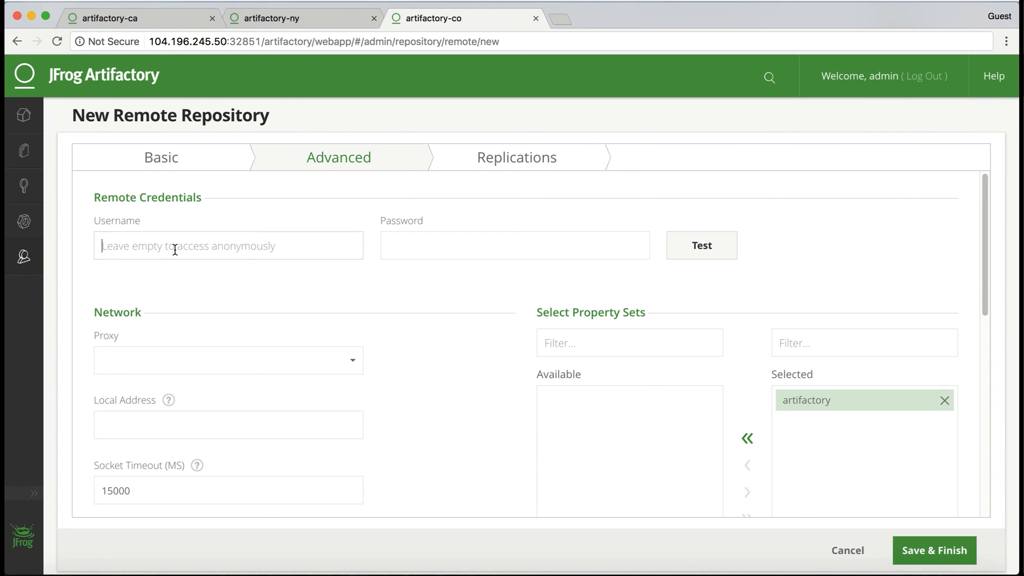
pyautogui.write('adm')
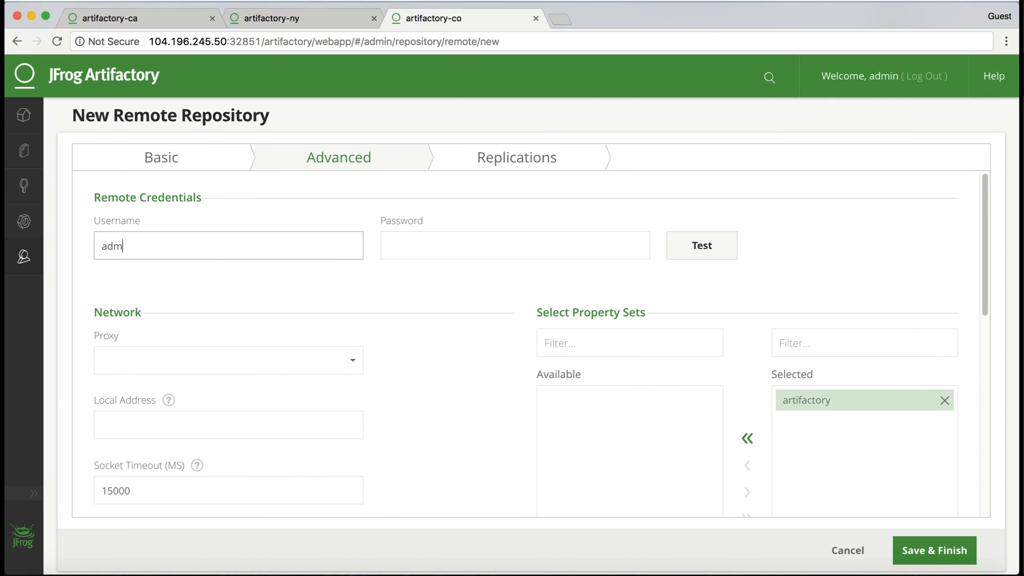
pyautogui.click(515, 246)
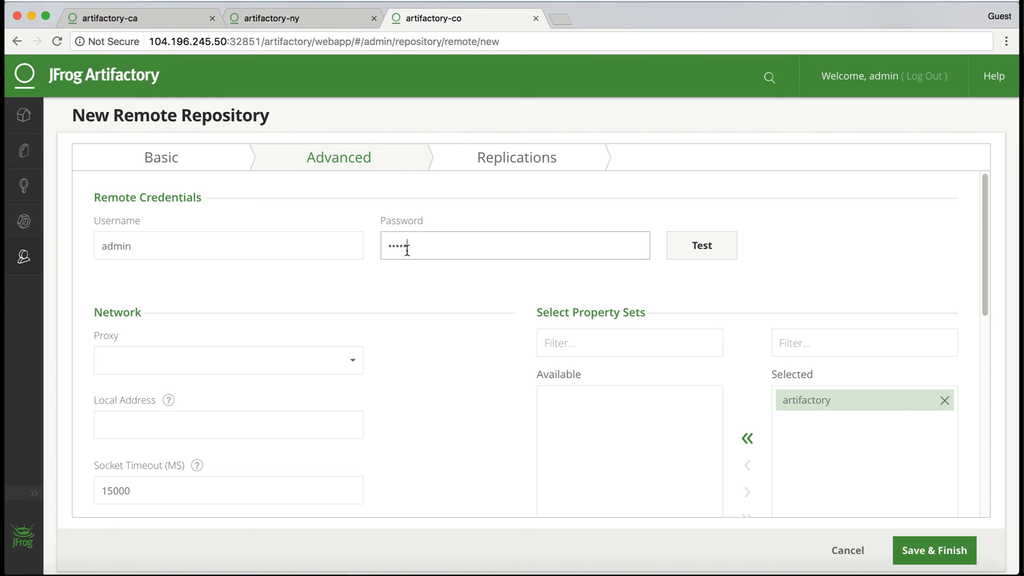
pyautogui.click(700, 246)
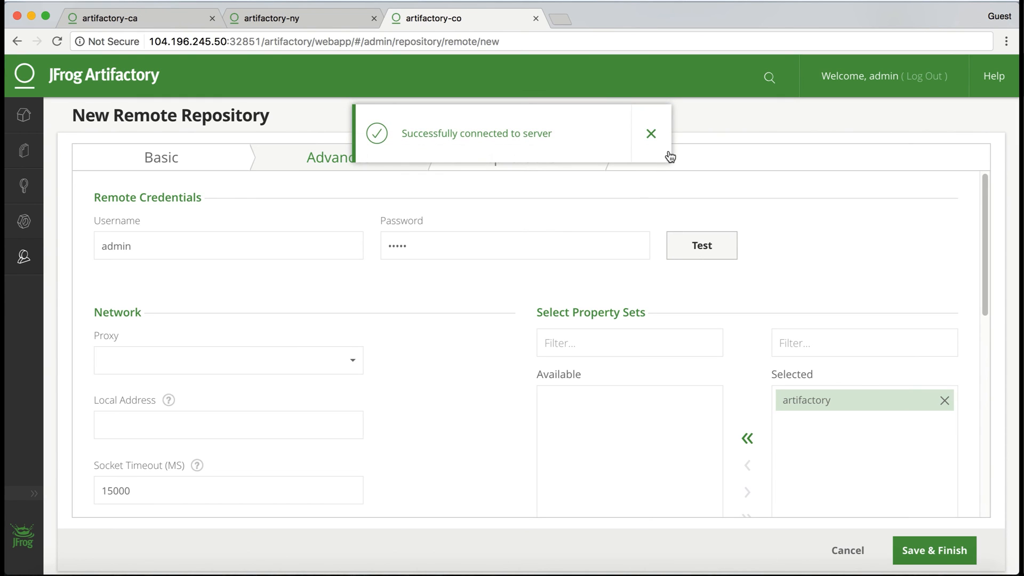
pyautogui.click(650, 133)
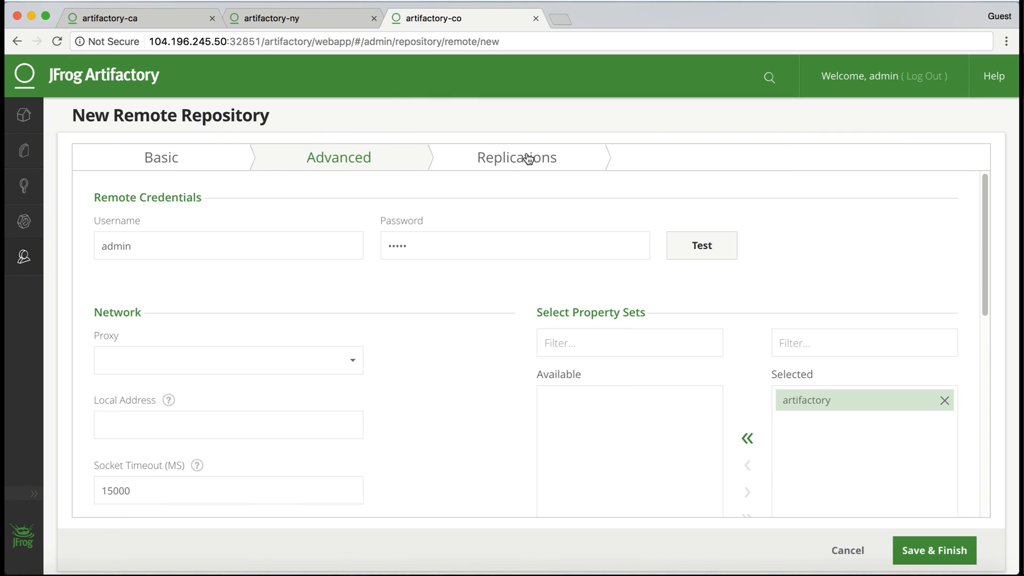
# Enable active replication on a daily 10:15 cron and save the repository.
pyautogui.click(515, 157)
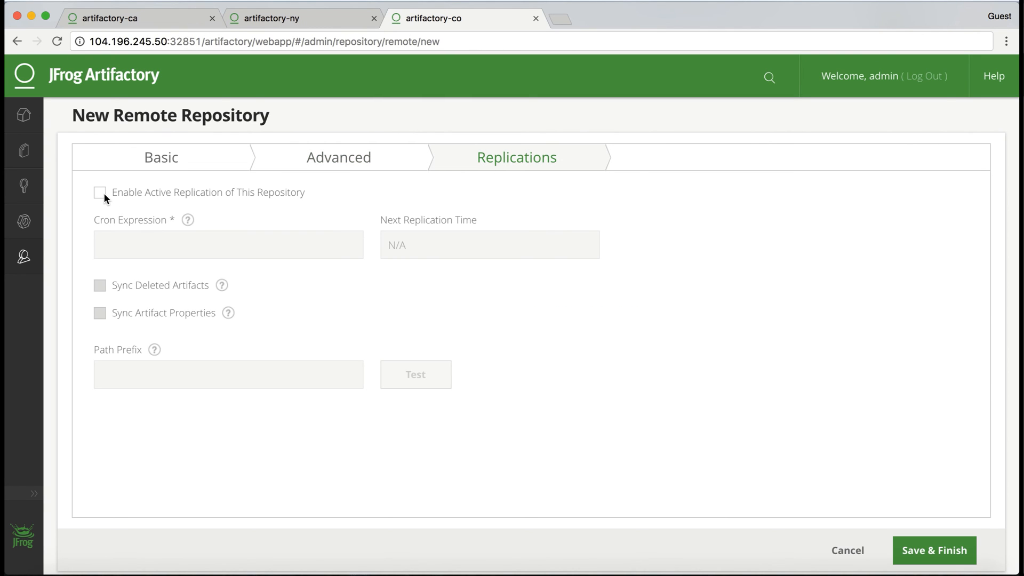
pyautogui.click(100, 192)
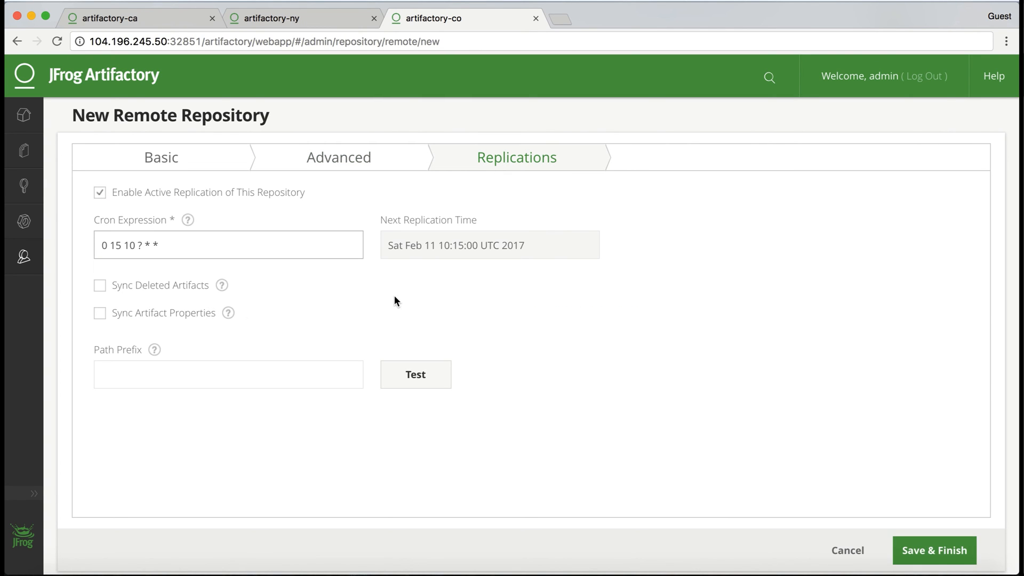
pyautogui.moveTo(918, 560)
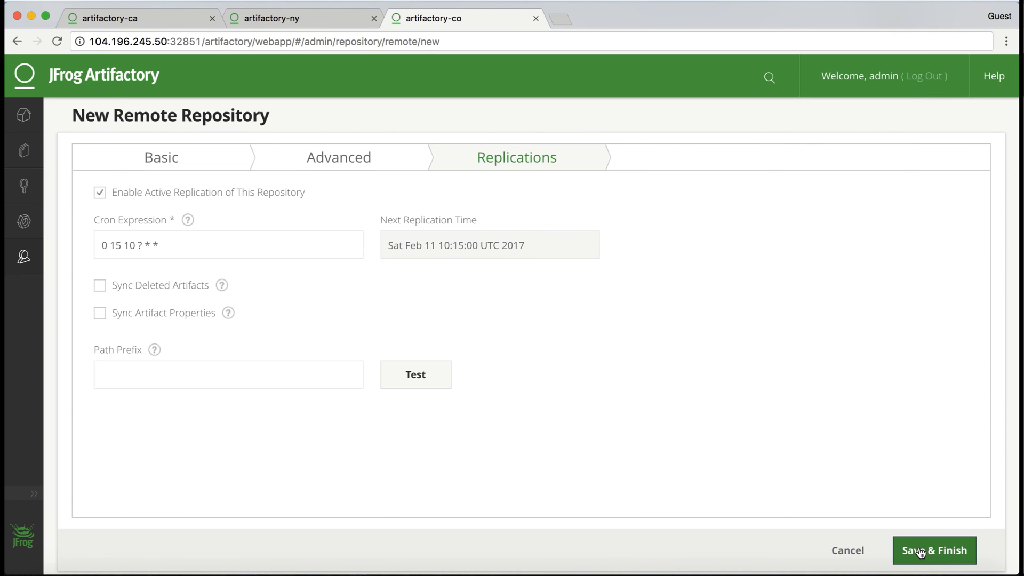
pyautogui.click(933, 550)
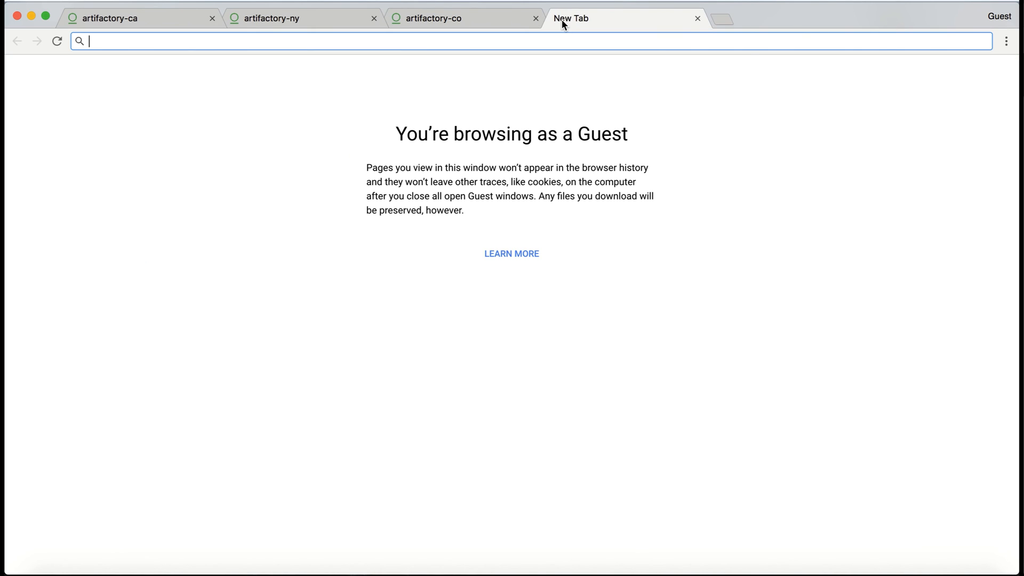
# Find the JFrog REST API user guide via Google and jump to Pull/Push Replication.
pyautogui.write('artifactory re')
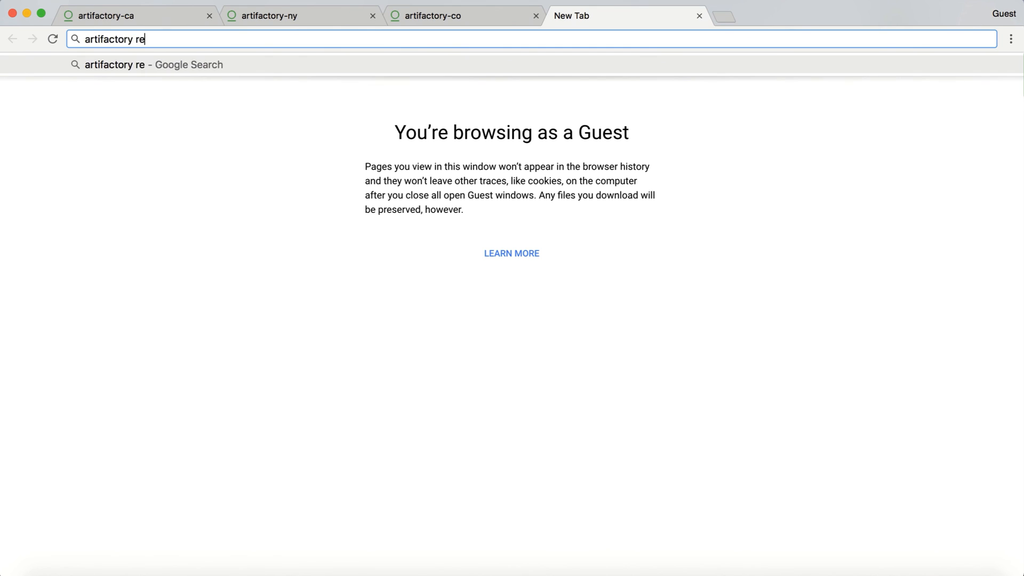
pyautogui.press('Return')
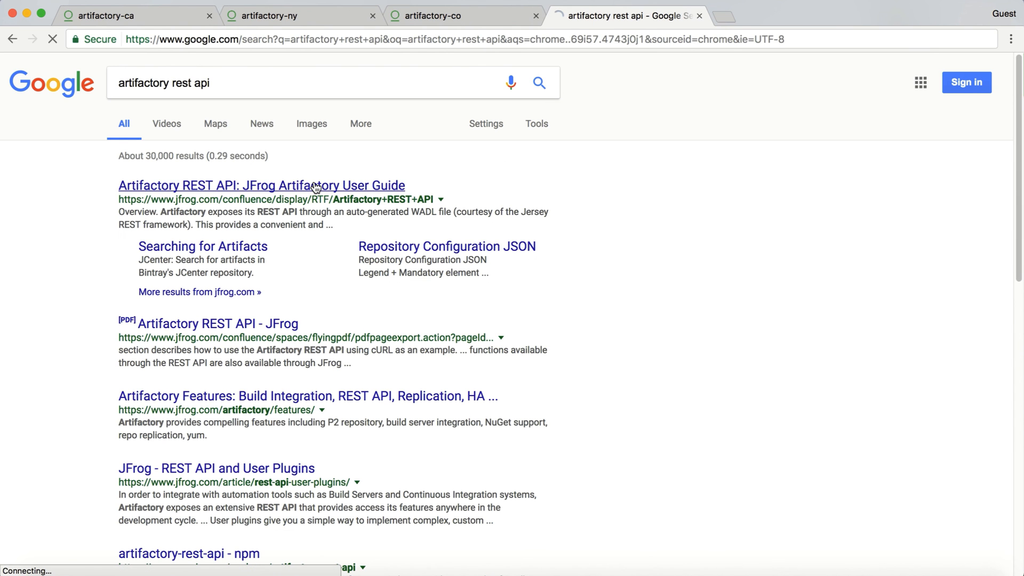
pyautogui.click(261, 186)
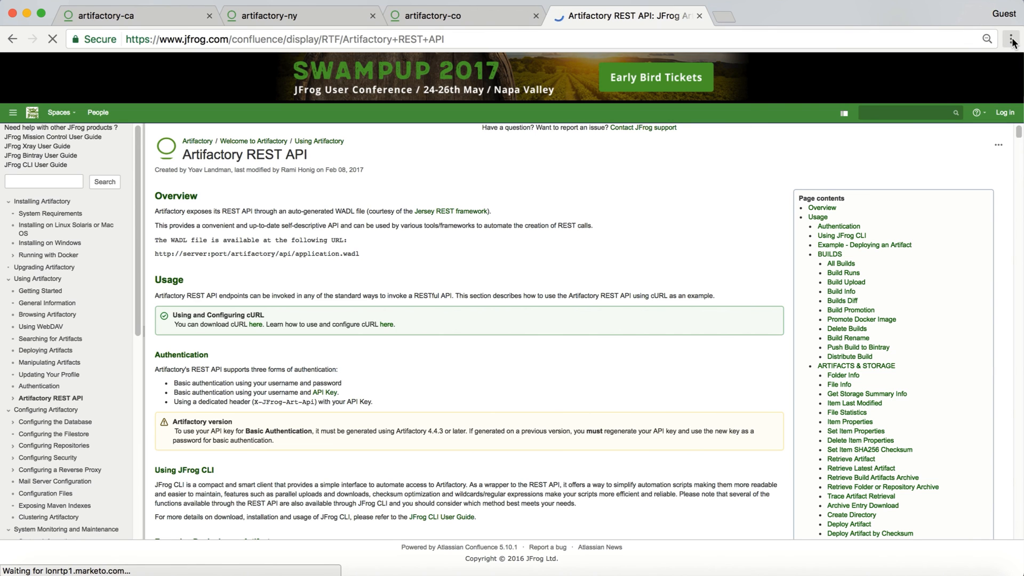
pyautogui.click(1009, 39)
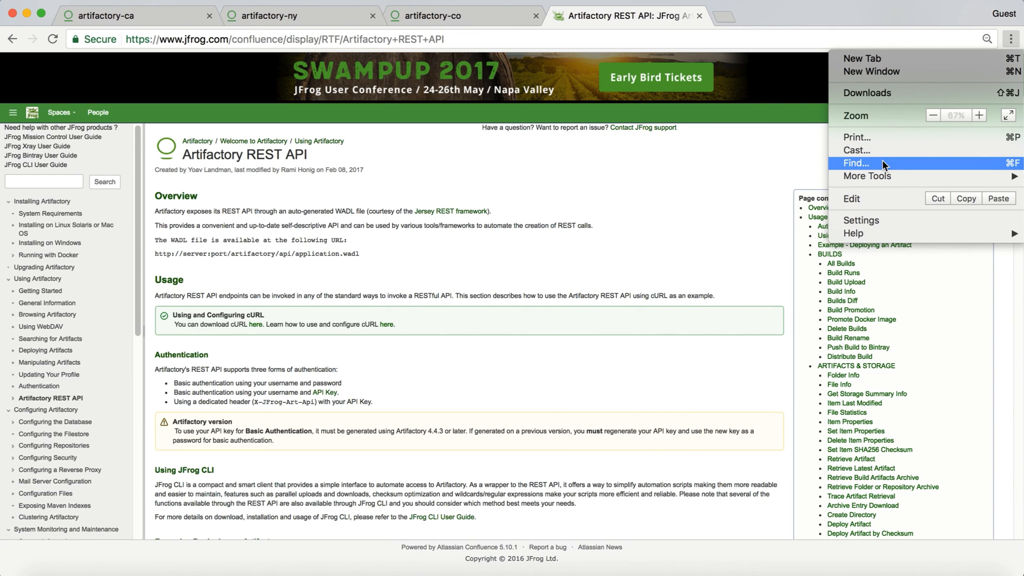
pyautogui.click(856, 163)
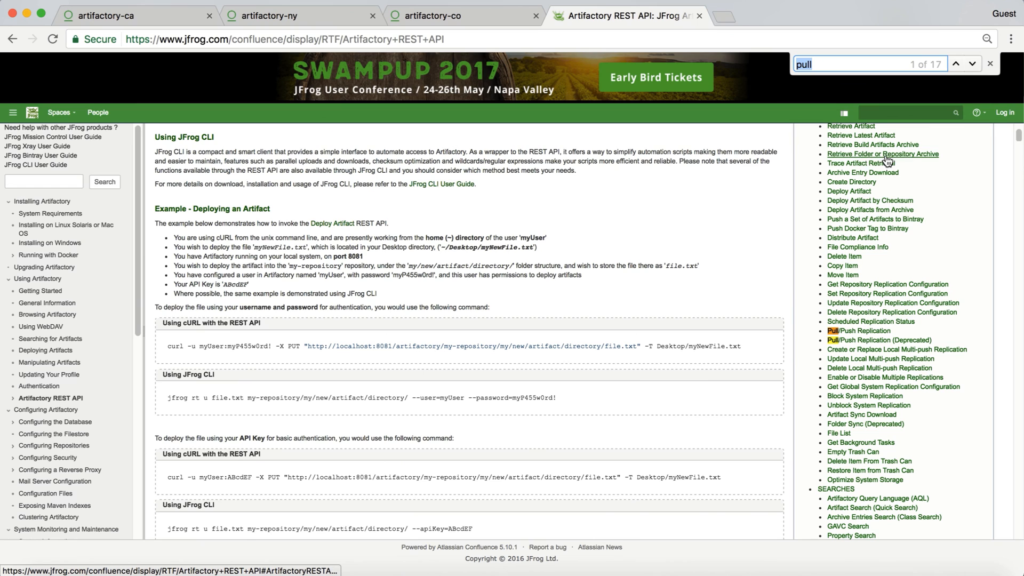
pyautogui.click(858, 331)
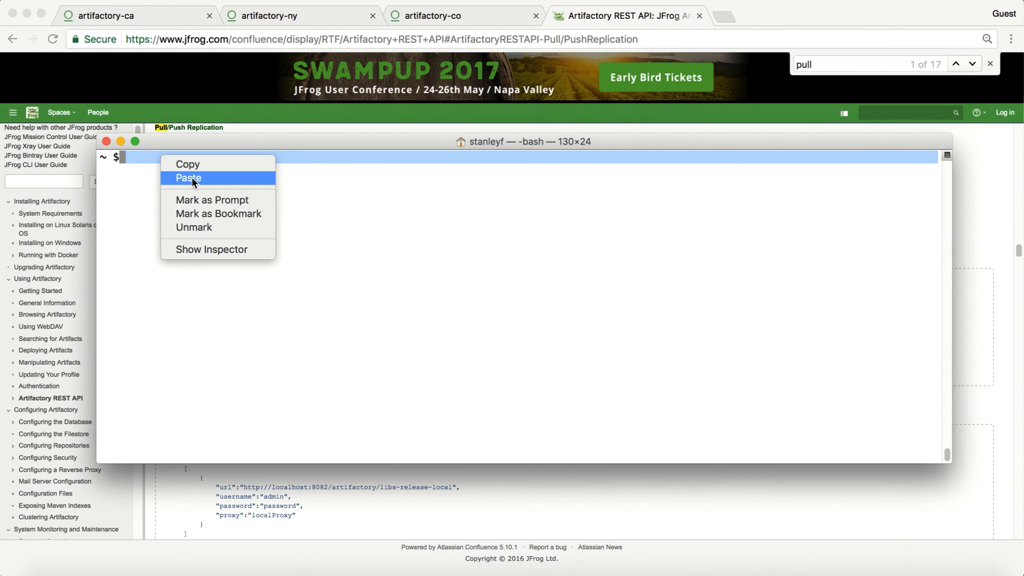
# Paste and run the curl POST to /api/replication/execute/artifactory-ca, then close Terminal.
pyautogui.click(188, 177)
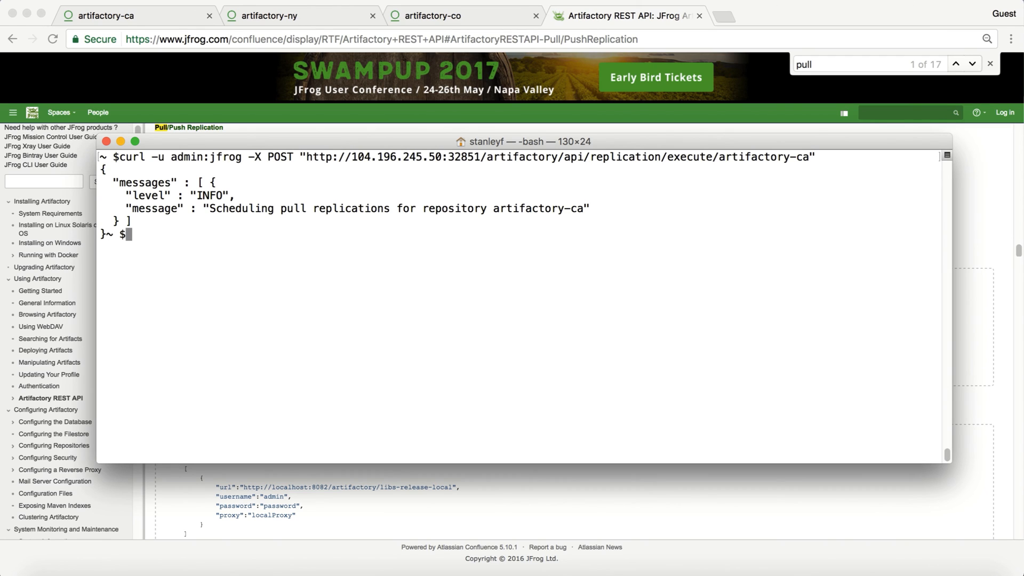
pyautogui.moveTo(108, 152)
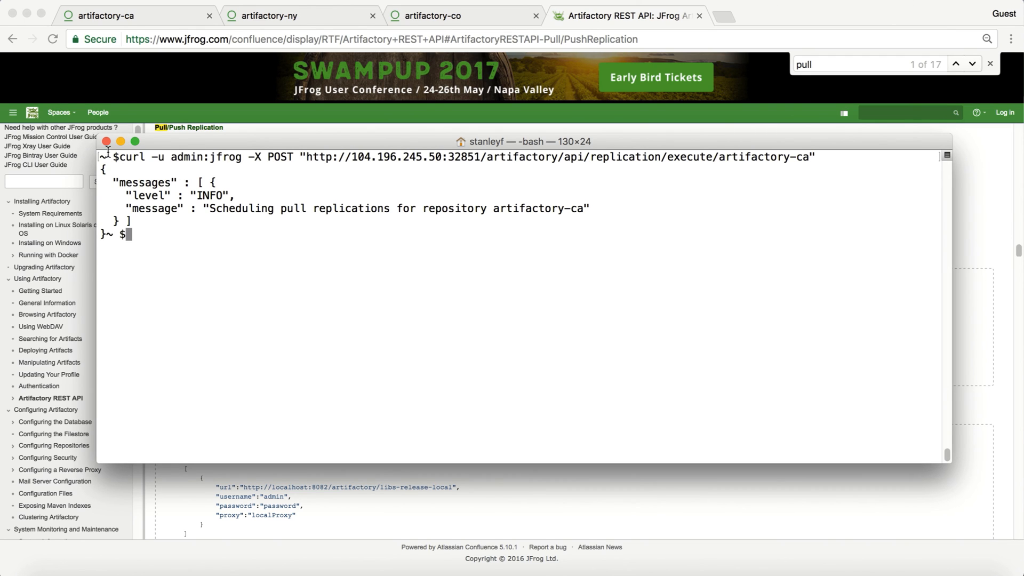
pyautogui.moveTo(128, 152)
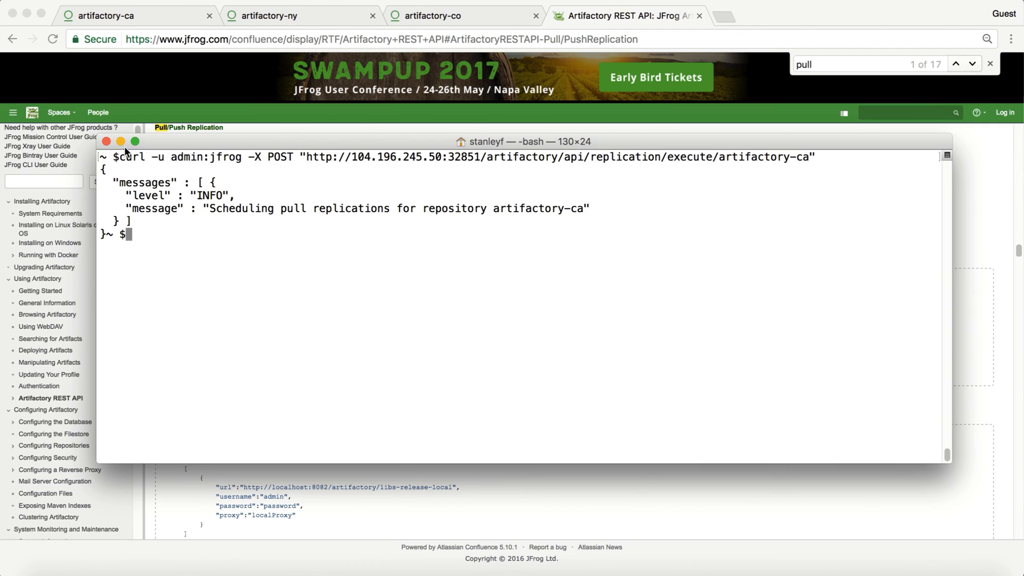
pyautogui.click(105, 141)
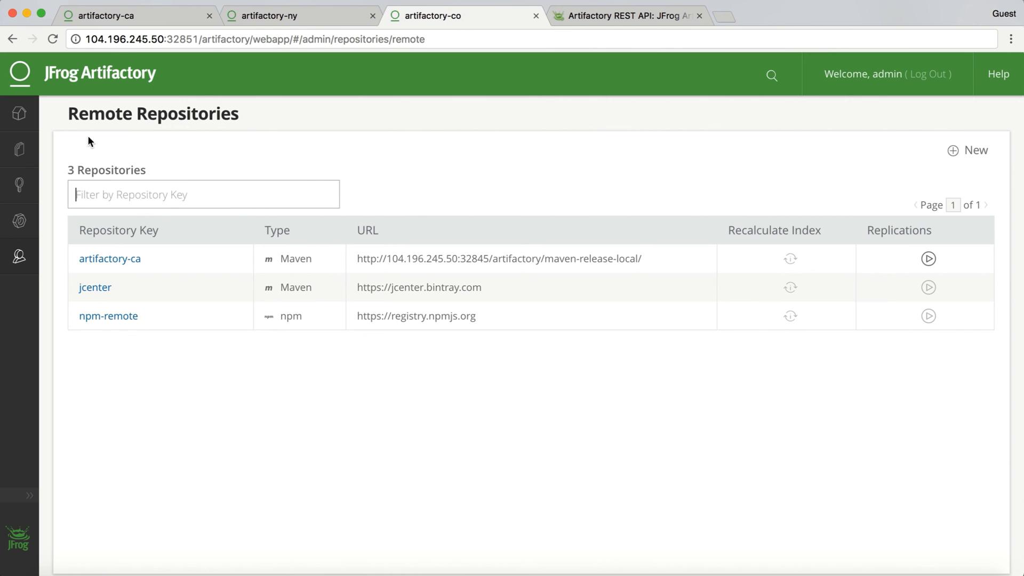
# Browse artifactory-ca-cache to reveal the cached junit 4.12 and log4j 1.2.17 folders.
pyautogui.click(20, 149)
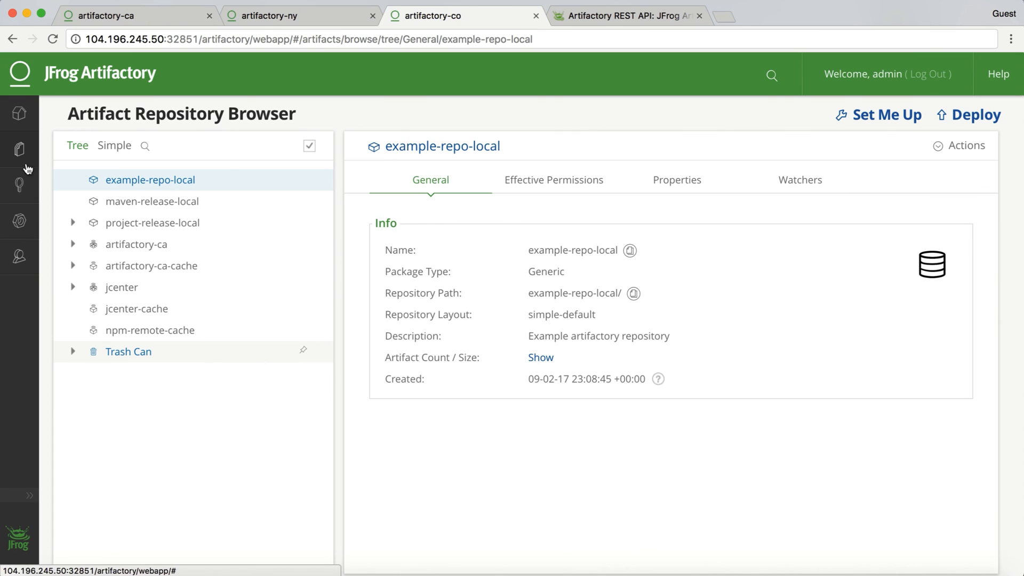
pyautogui.moveTo(75, 270)
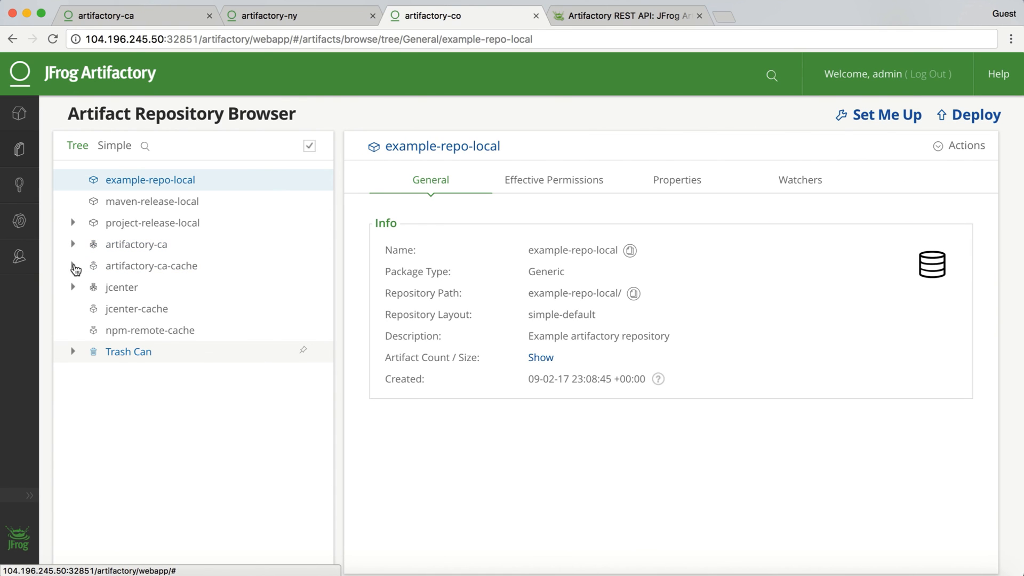
pyautogui.click(73, 264)
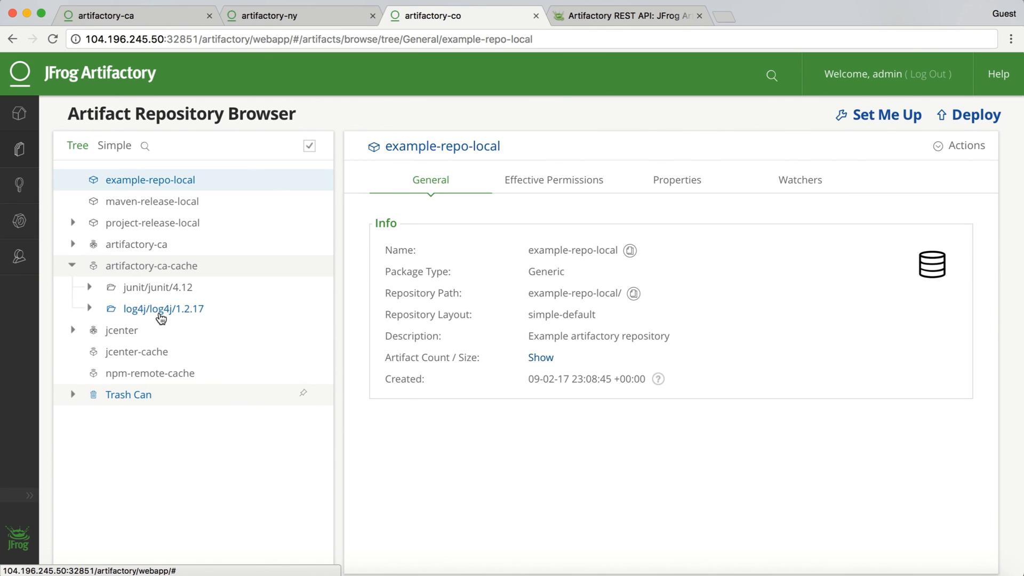